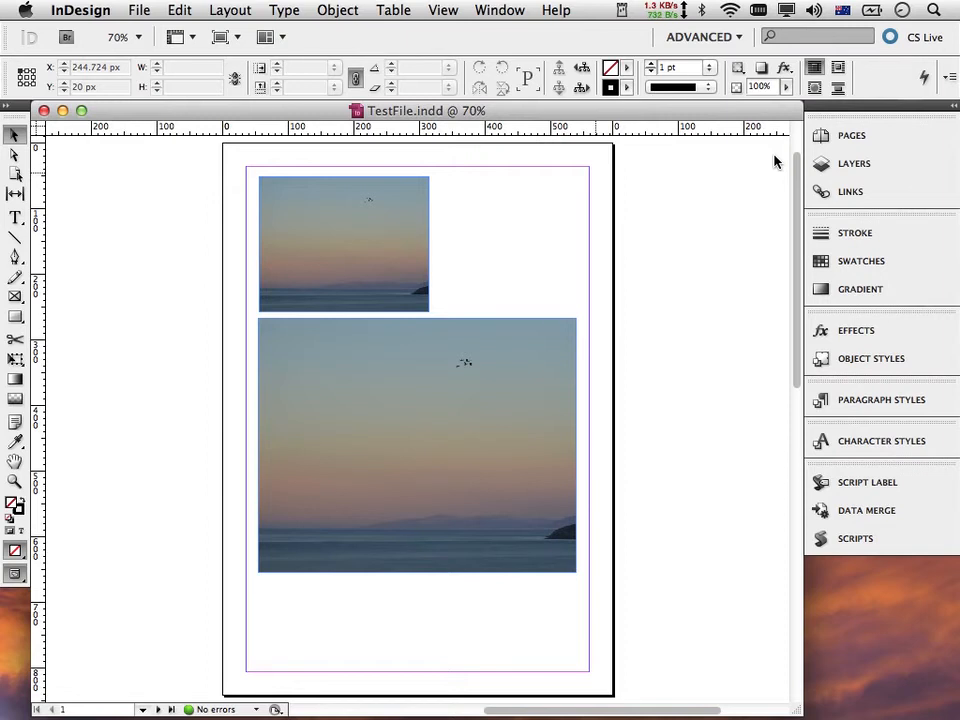
{"action": "mouse_move", "coordinate": [866, 510]}
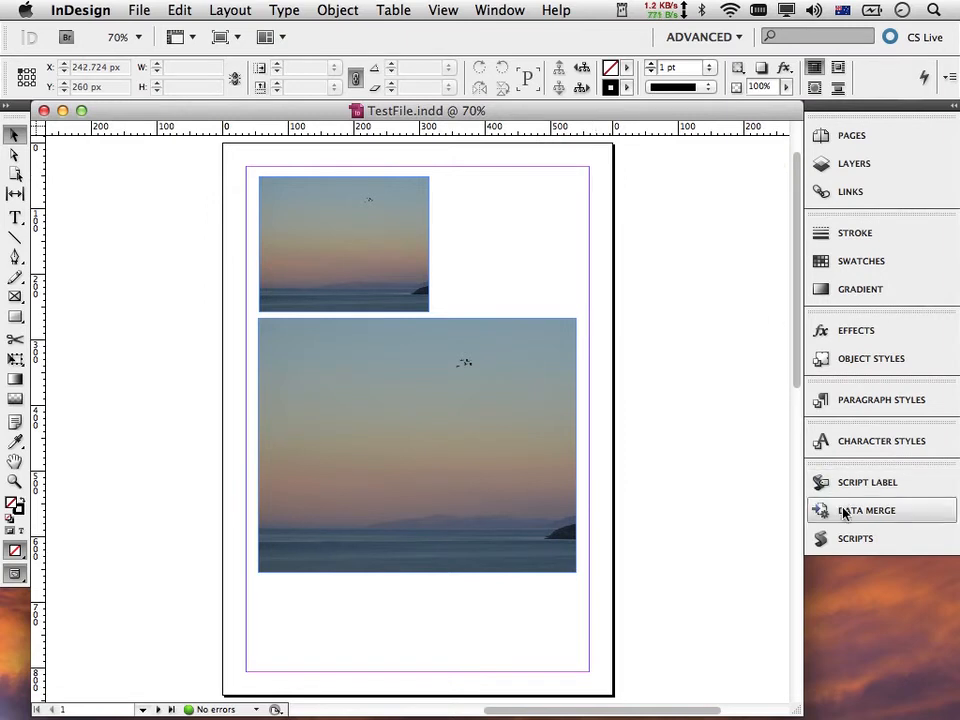
In the Scripts panel, expand User > ePubCrawler template down to its ePubStyles folders
{"action": "left_click", "coordinate": [855, 537]}
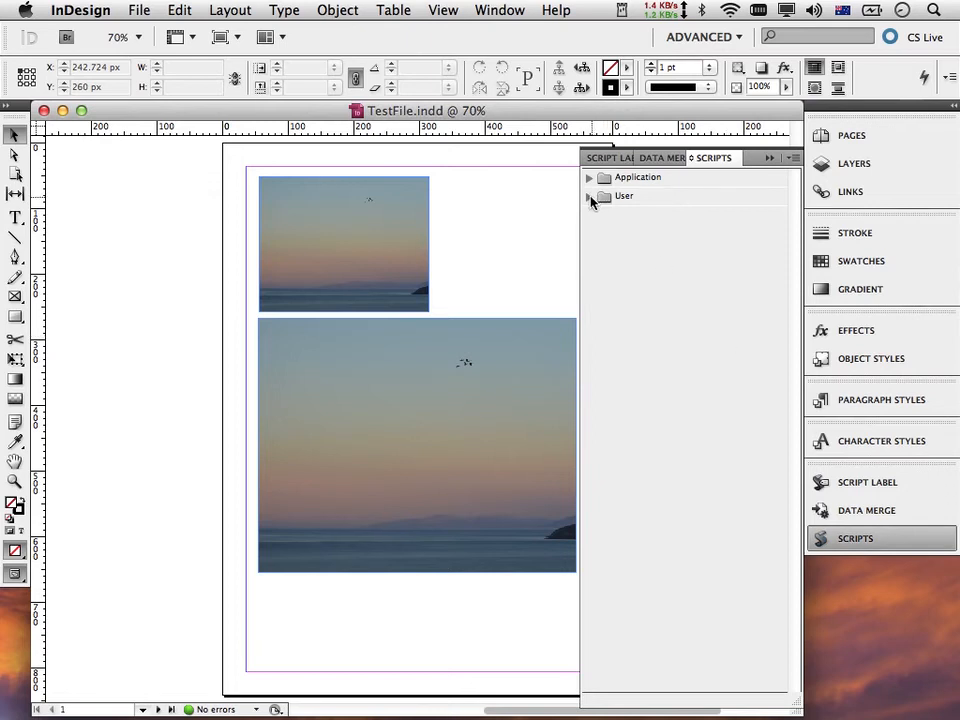
{"action": "left_click", "coordinate": [589, 195]}
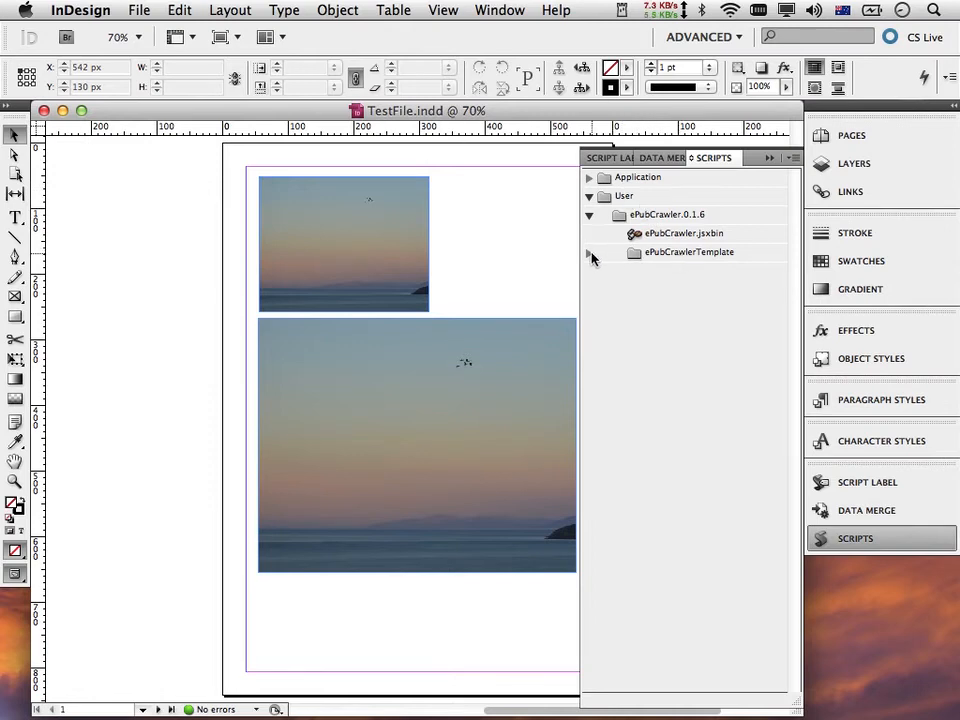
{"action": "left_click", "coordinate": [589, 252]}
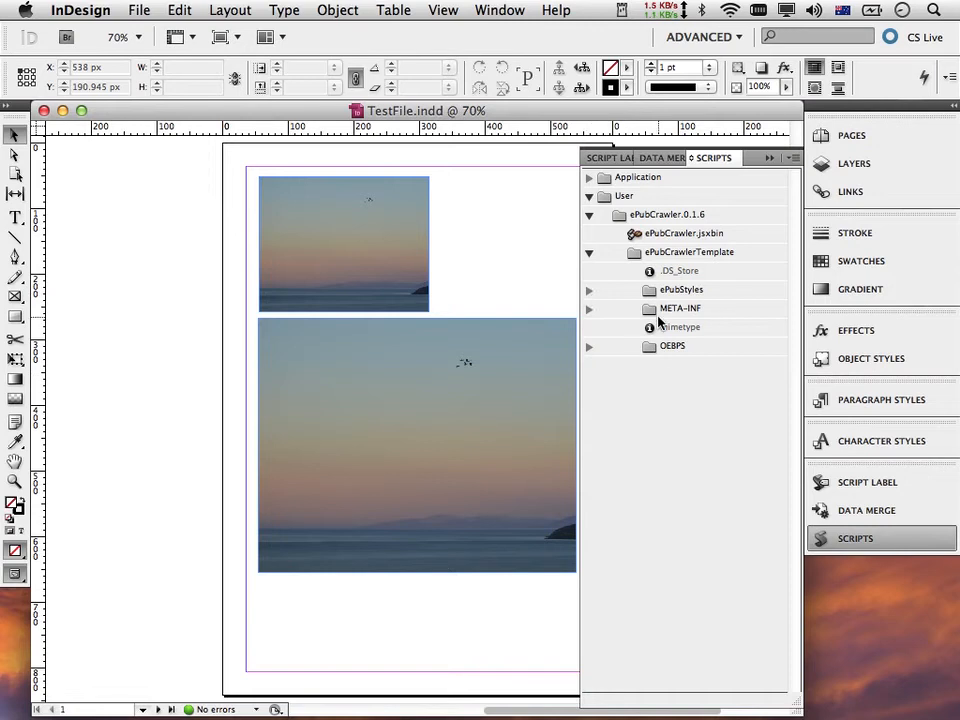
{"action": "mouse_move", "coordinate": [680, 310]}
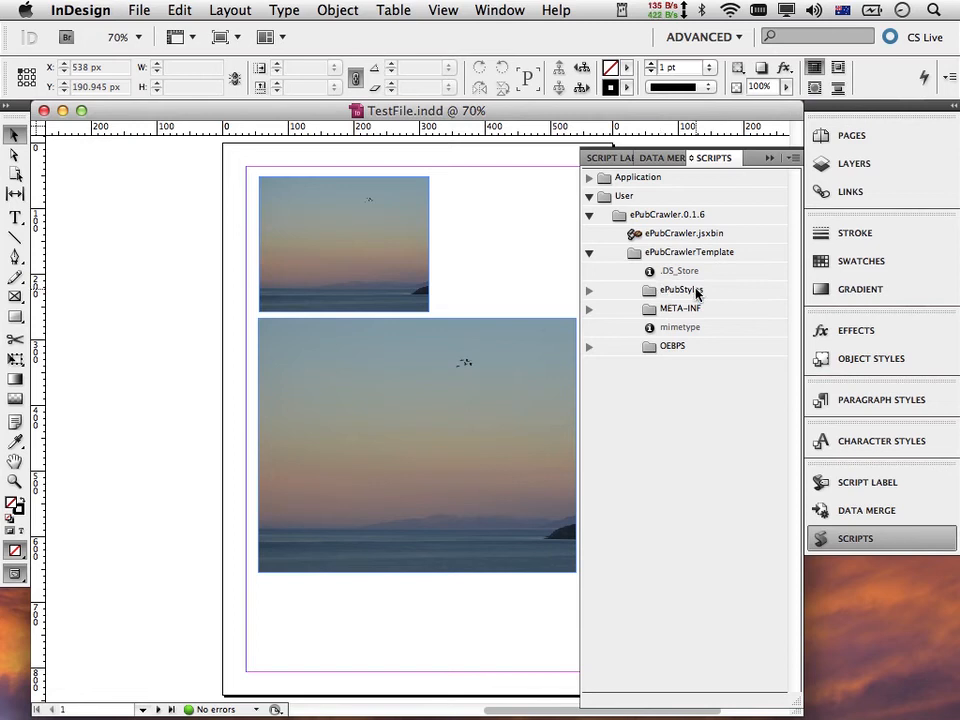
{"action": "left_click", "coordinate": [589, 288]}
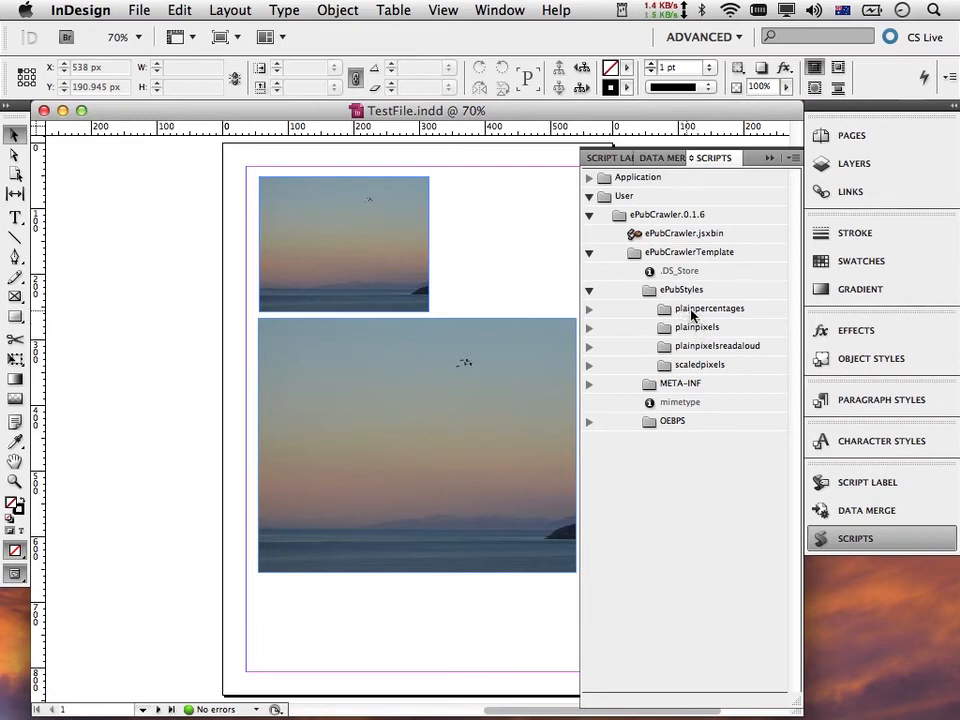
{"action": "mouse_move", "coordinate": [698, 327]}
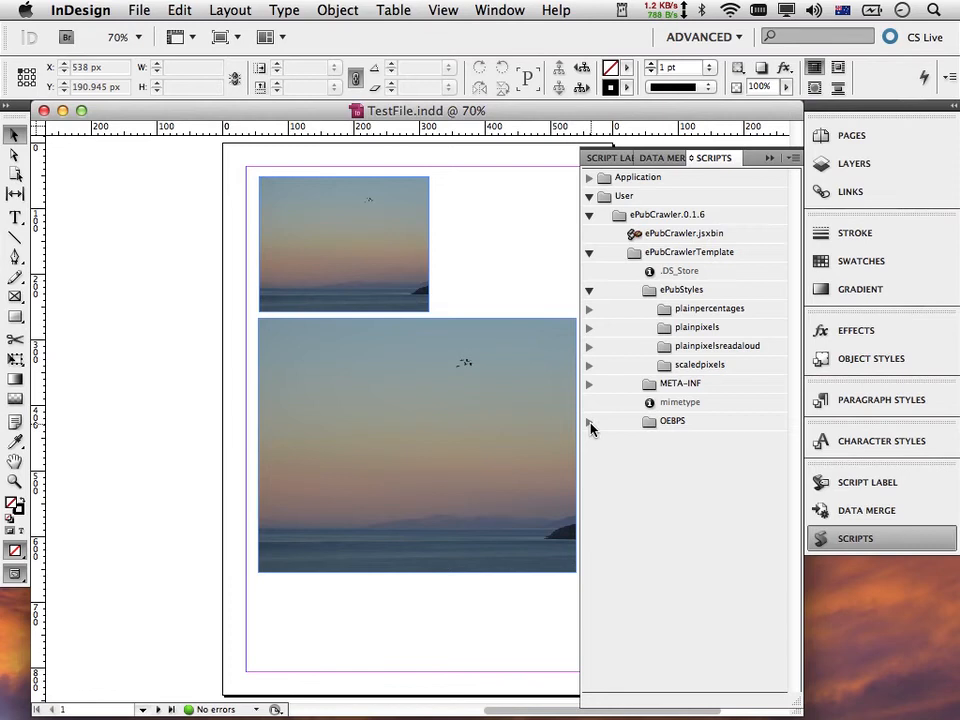
Expand OEBPS to list config.ini, content.opf, images, template.css and toc.ncx
{"action": "left_click", "coordinate": [589, 421]}
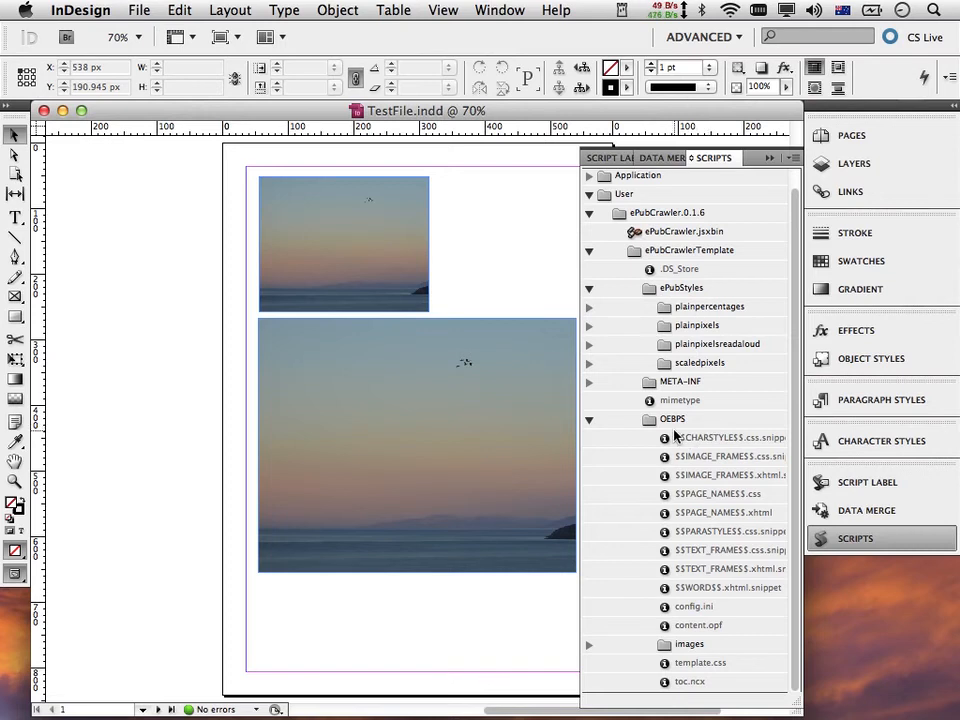
{"action": "mouse_move", "coordinate": [712, 447]}
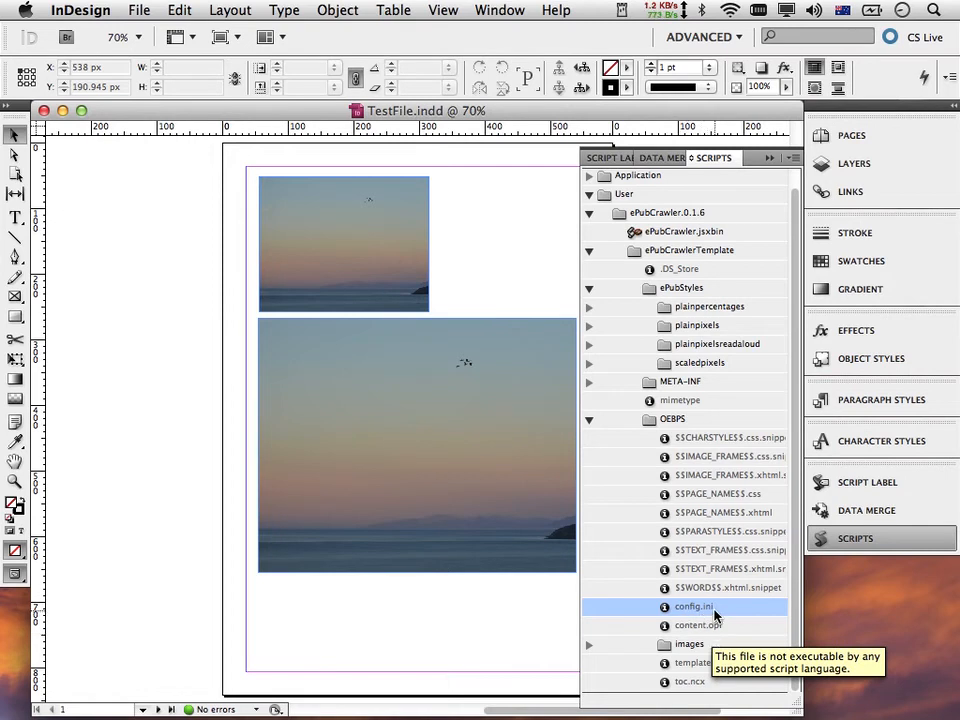
{"action": "mouse_move", "coordinate": [704, 612]}
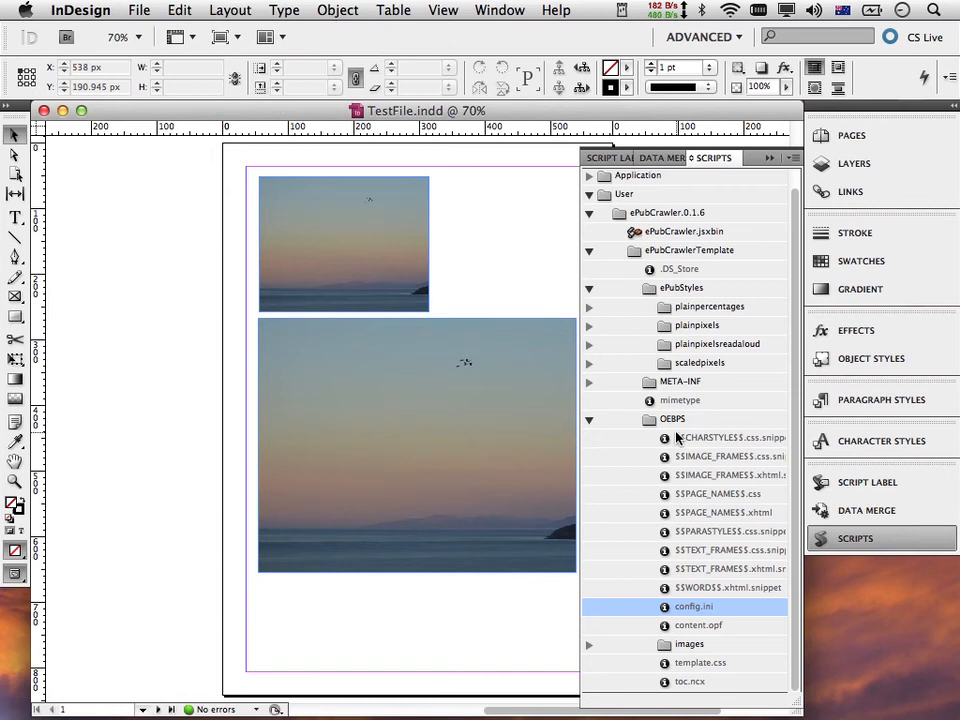
{"action": "mouse_move", "coordinate": [693, 608]}
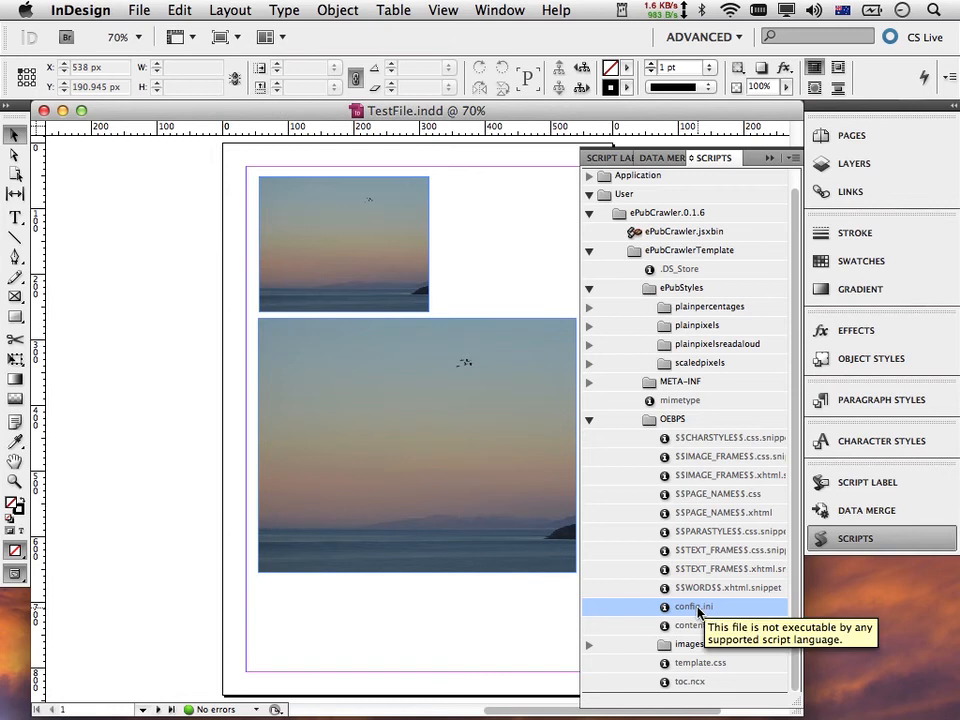
{"action": "mouse_move", "coordinate": [697, 618]}
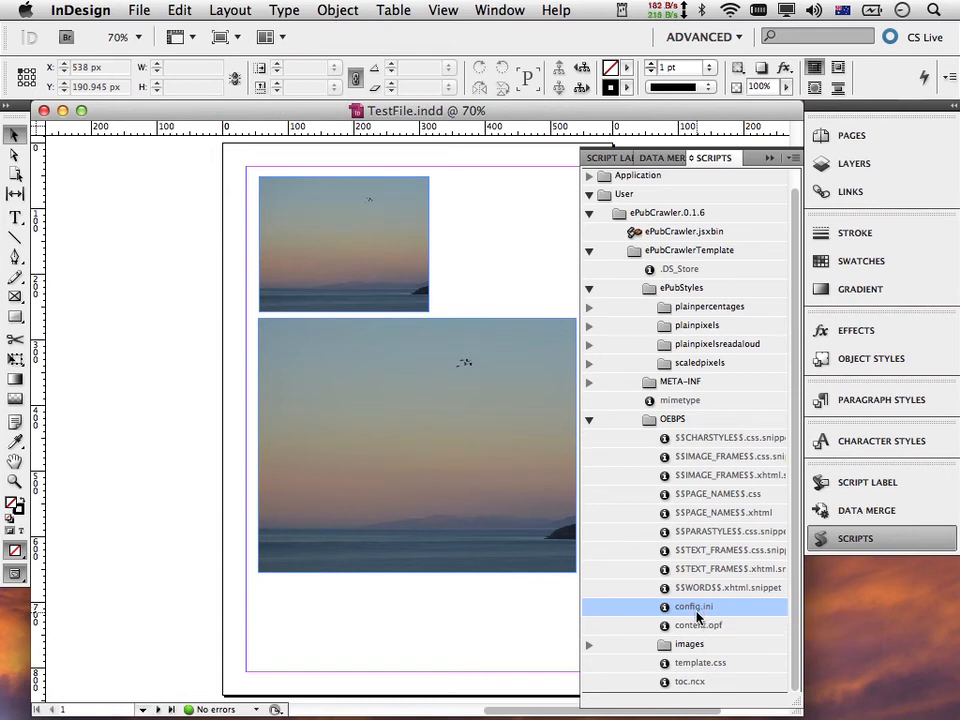
Reveal the template's config.ini in Finder and open it in Sublime Text 2
{"action": "right_click", "coordinate": [694, 607]}
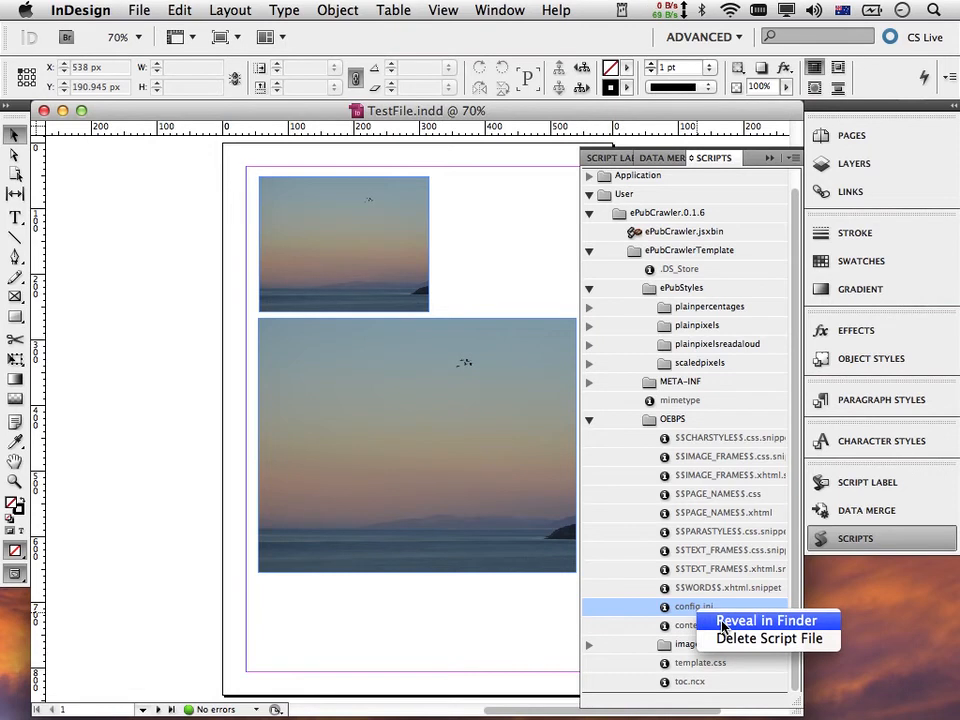
{"action": "left_click", "coordinate": [767, 620]}
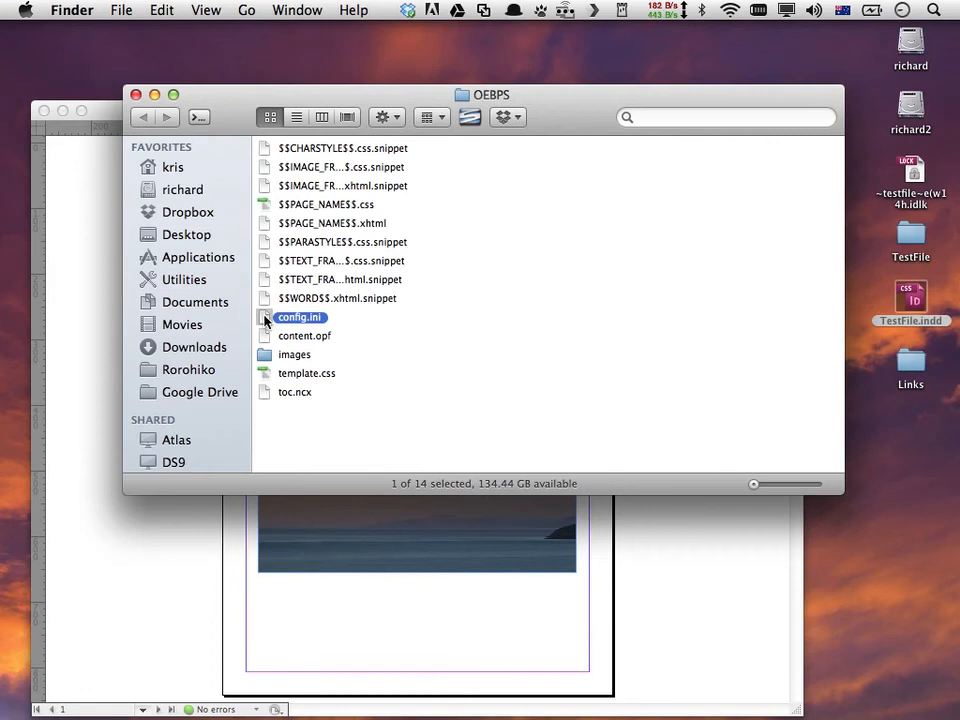
{"action": "left_click_drag", "start_coordinate": [299, 317], "coordinate": [293, 566]}
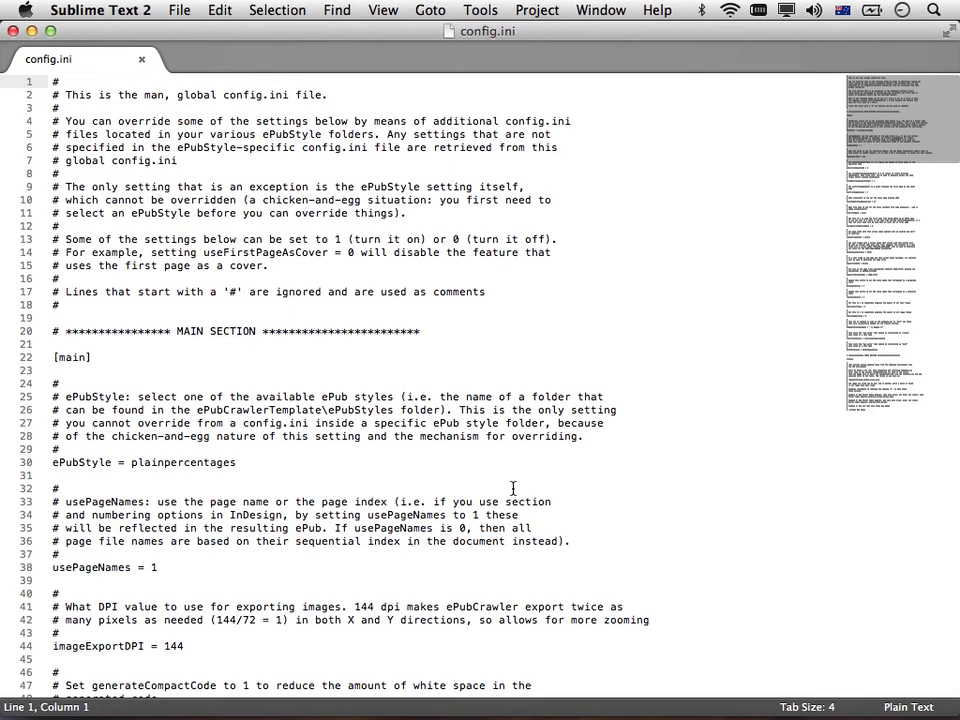
{"action": "mouse_move", "coordinate": [291, 35]}
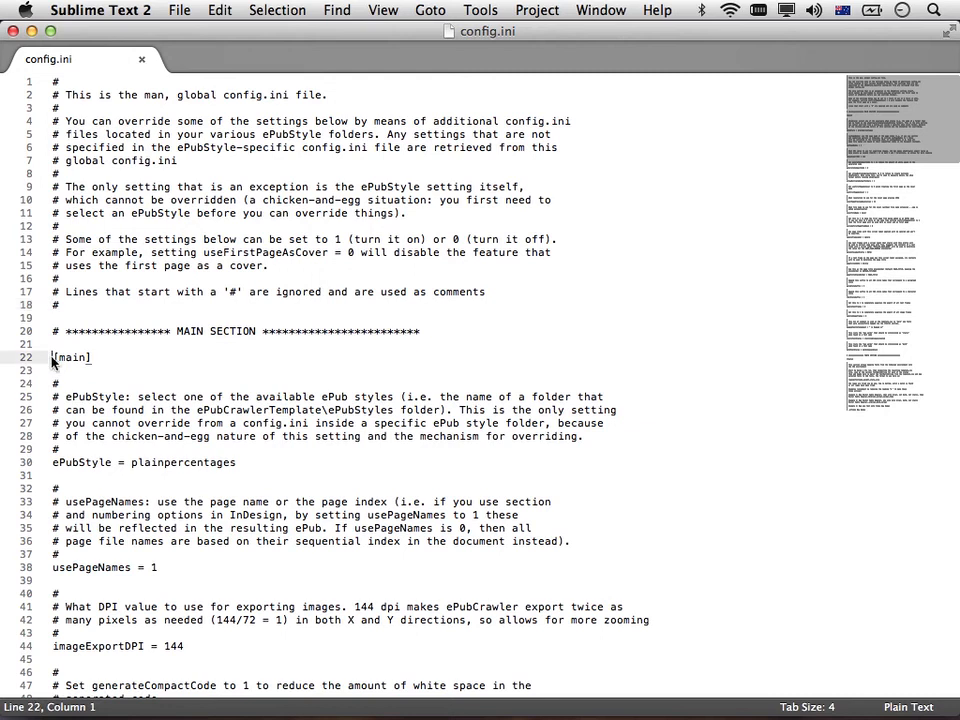
{"action": "double_click", "coordinate": [71, 357]}
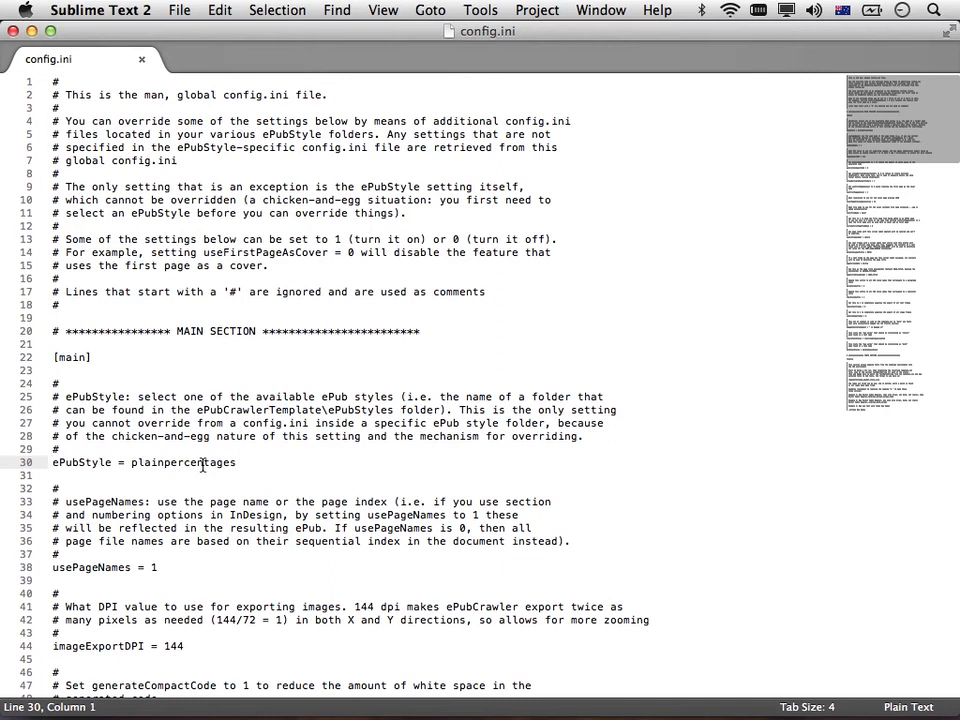
{"action": "mouse_move", "coordinate": [11, 38]}
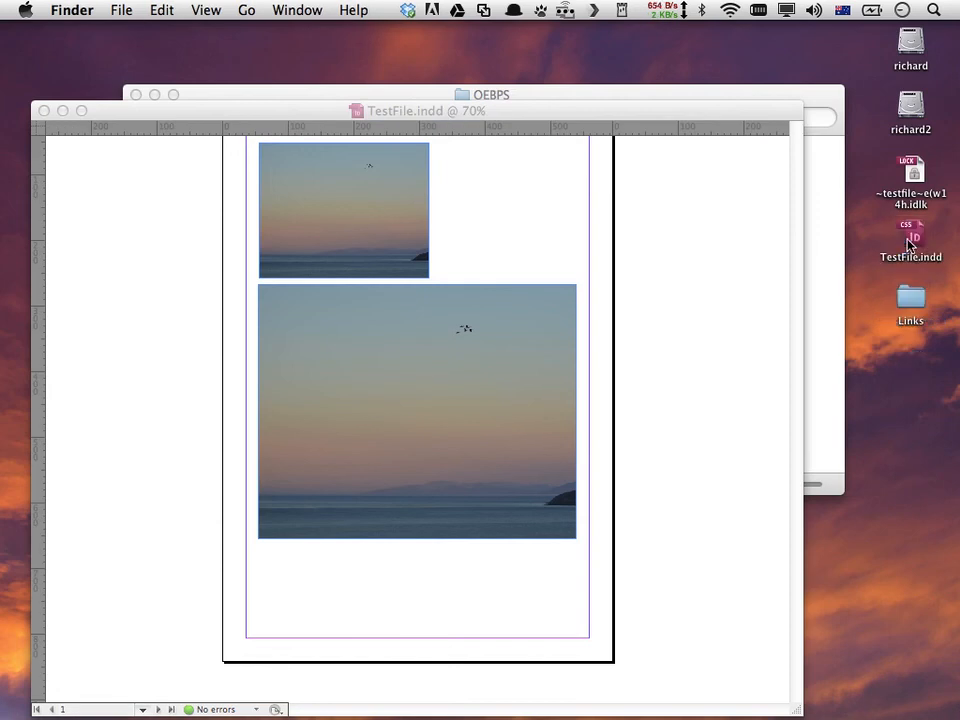
{"action": "mouse_move", "coordinate": [913, 292]}
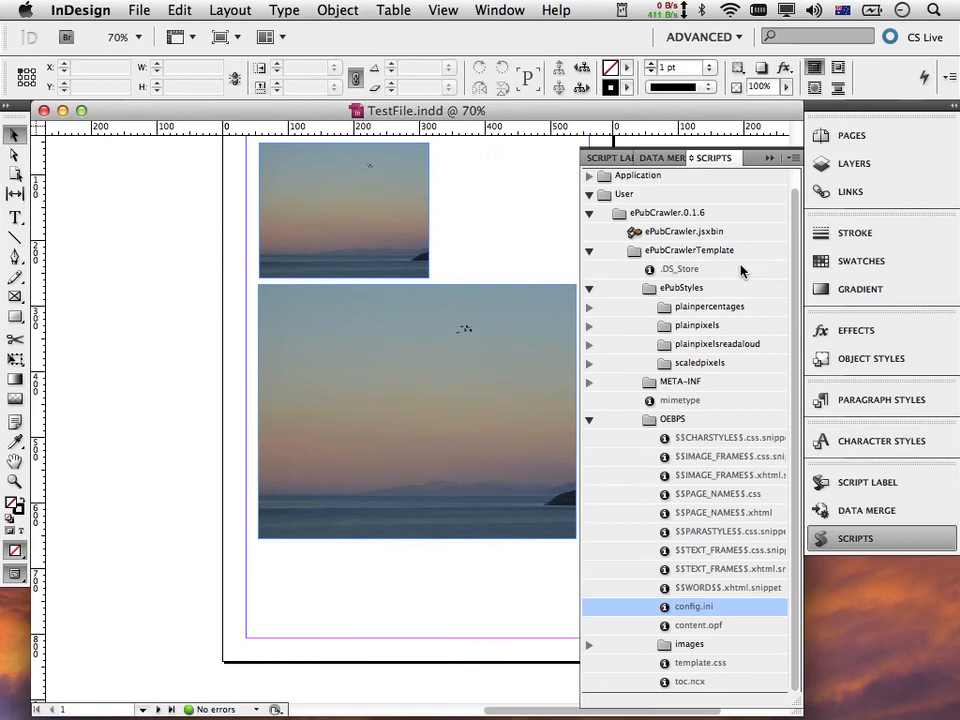
{"action": "mouse_move", "coordinate": [665, 270]}
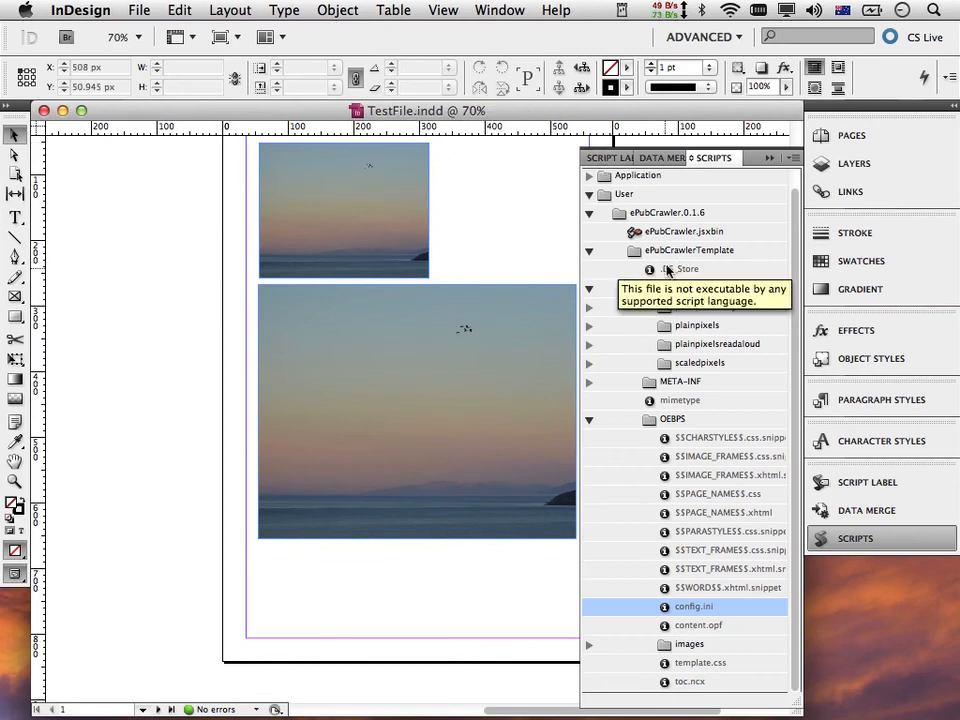
Switch back to the TestFile.indd window in InDesign
{"action": "left_click", "coordinate": [687, 231]}
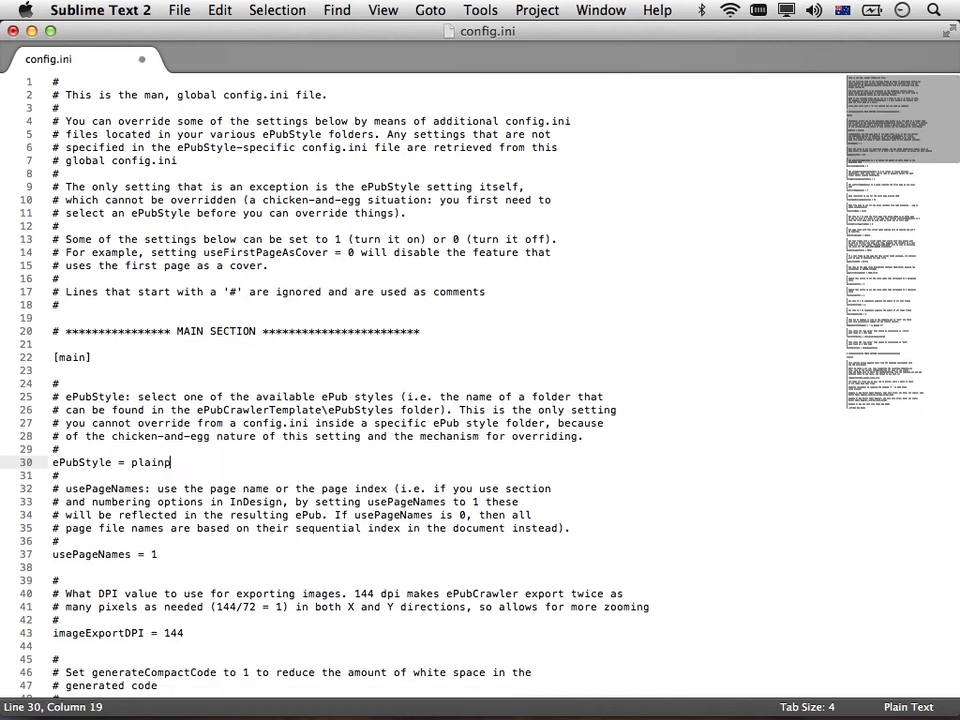
Change ePubStyle in config.ini to plainpixels and save the file
{"action": "type", "text": "pixels"}
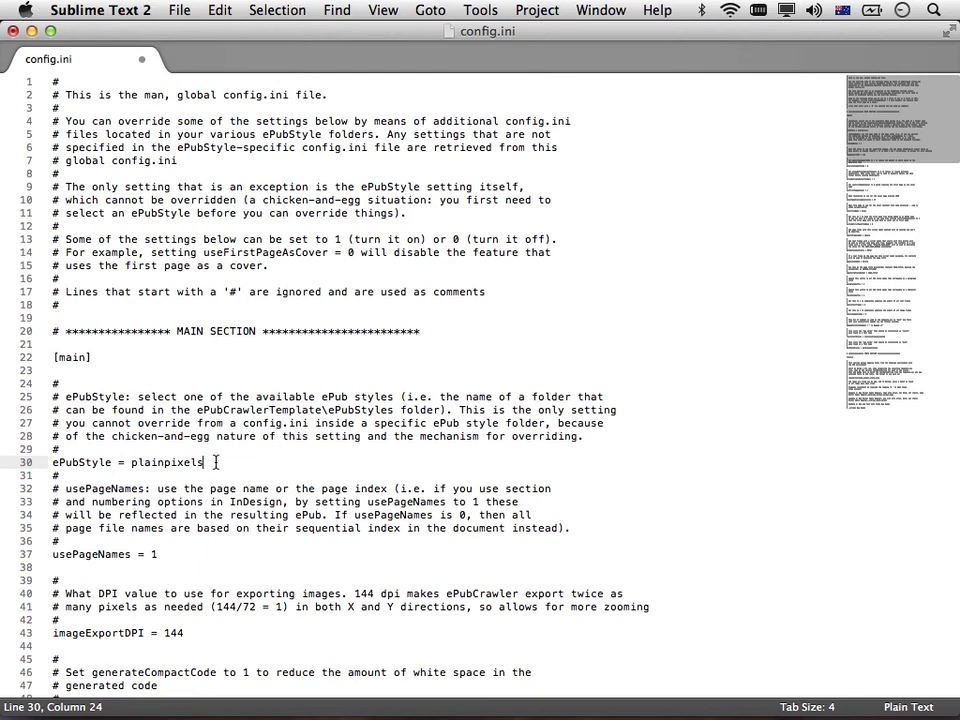
{"action": "key", "text": "cmd+s"}
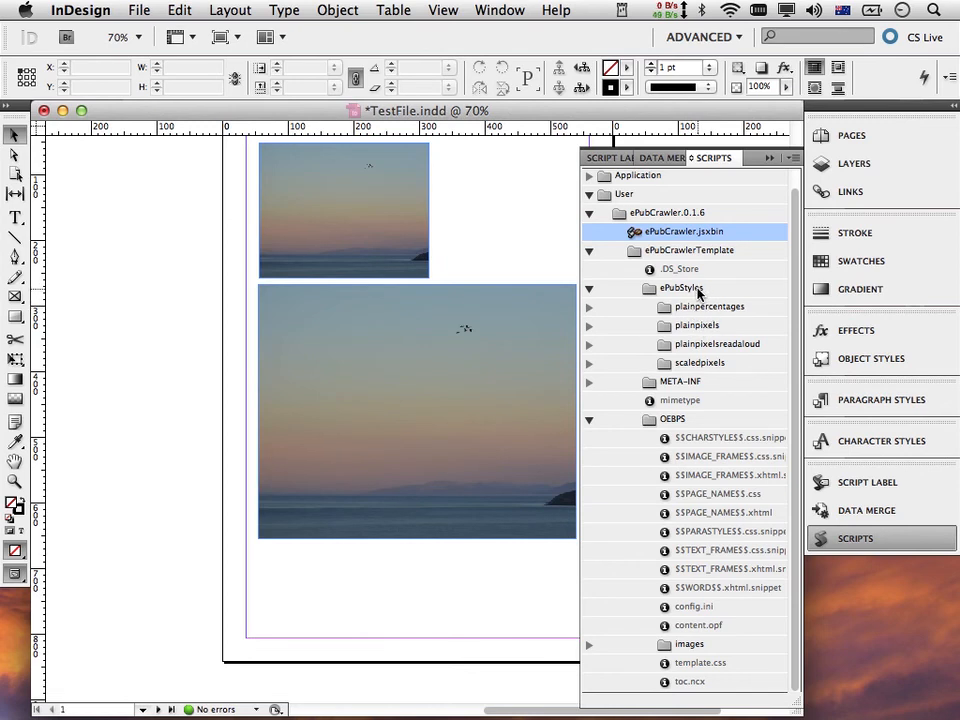
{"action": "mouse_move", "coordinate": [695, 324]}
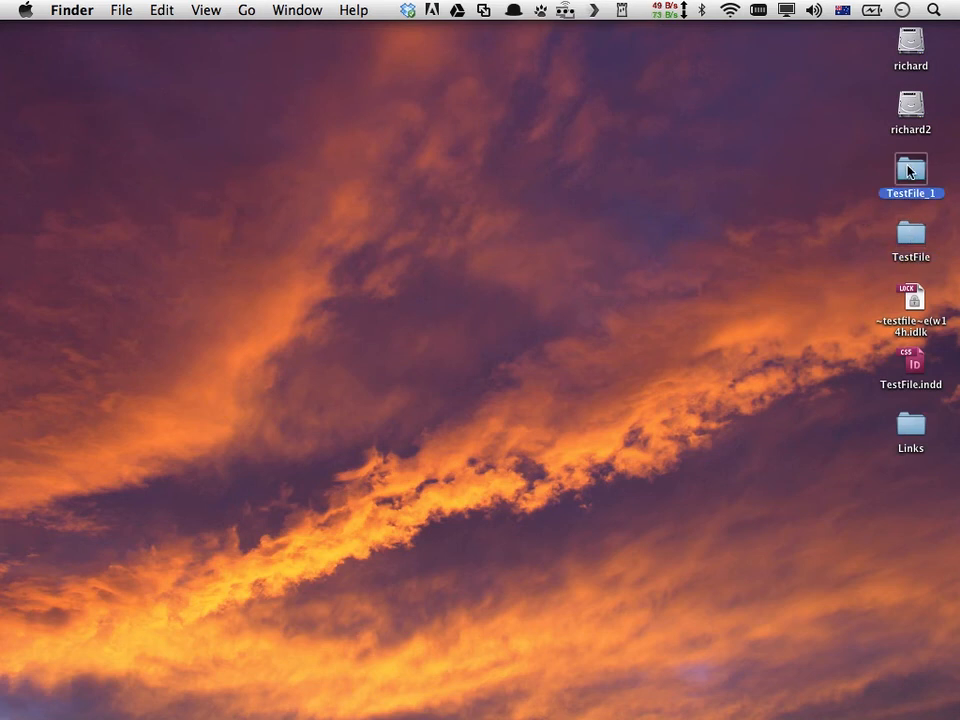
Rename the desktop EPUB folders TestFile_plainpercentages and TestFile_plainpixels, moving the window aside
{"action": "left_click", "coordinate": [910, 238]}
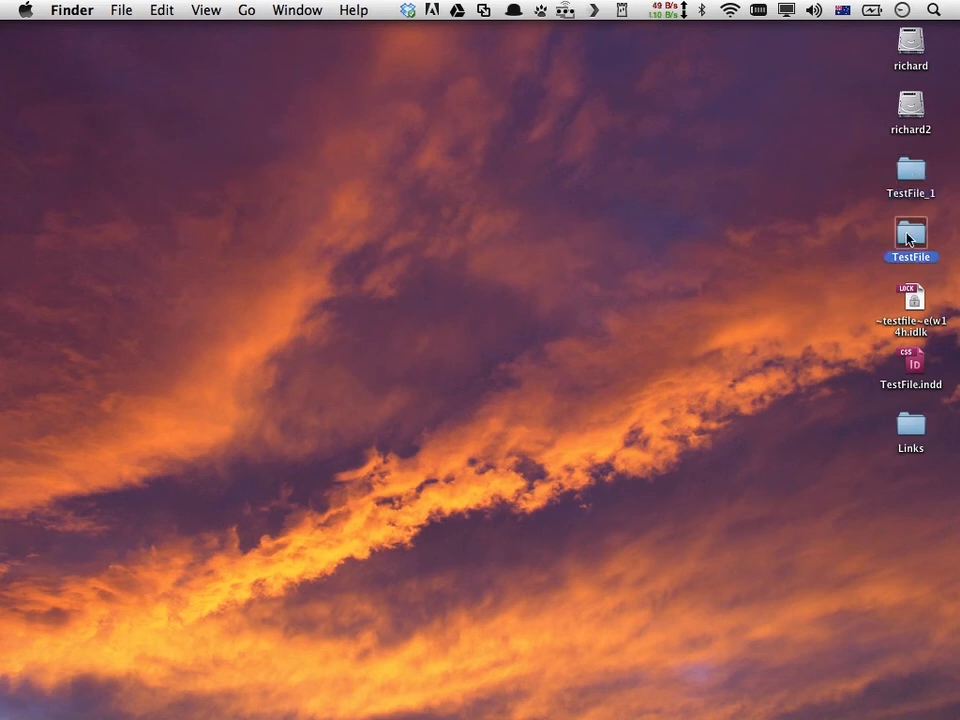
{"action": "double_click", "coordinate": [910, 228]}
{"action": "type", "text": "_plainpercentage"}
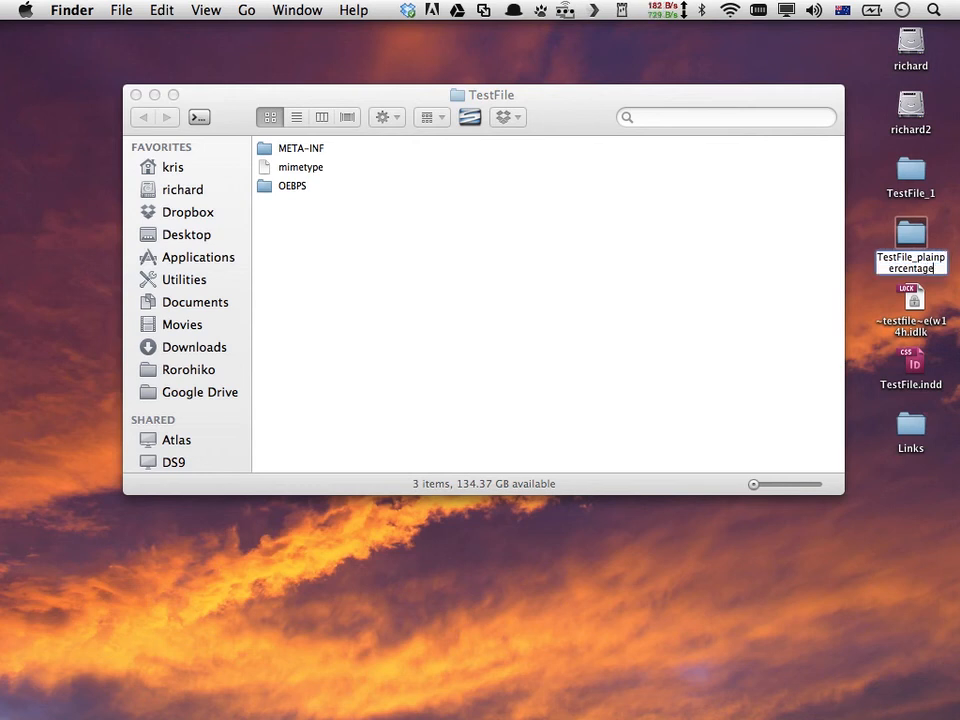
{"action": "left_click", "coordinate": [909, 174]}
{"action": "type", "text": "TestFile_pla"}
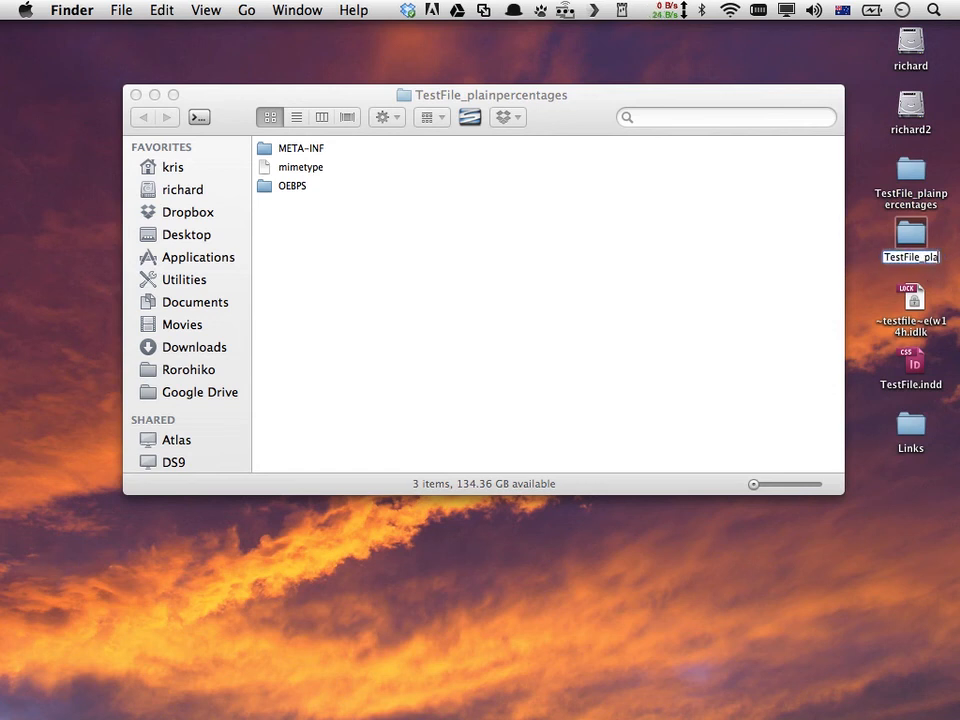
{"action": "left_click", "coordinate": [910, 233]}
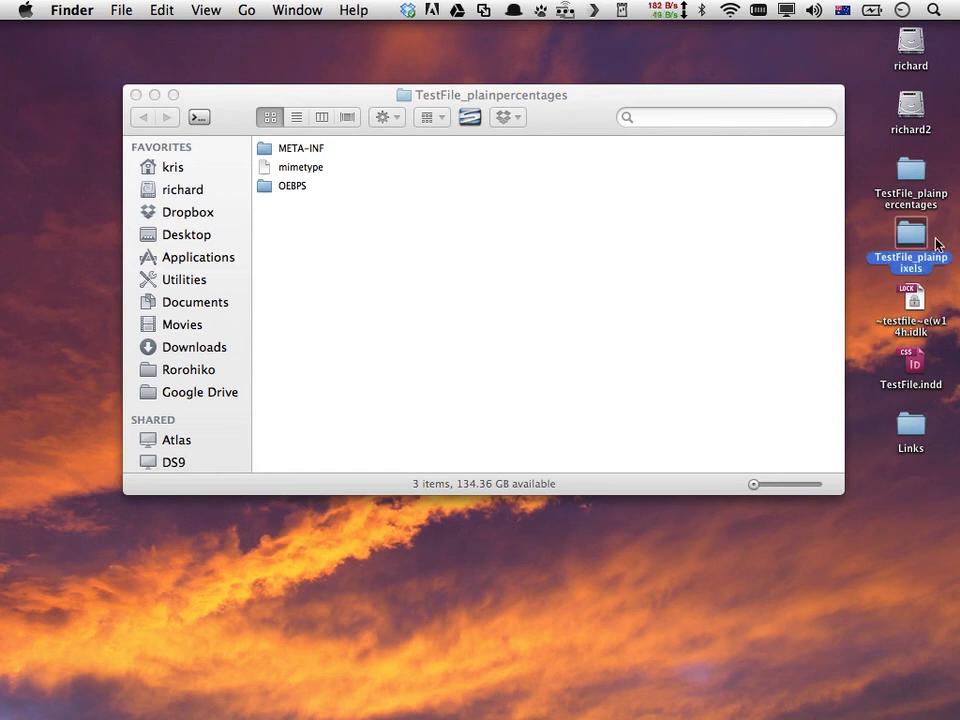
{"action": "left_click_drag", "start_coordinate": [489, 94], "coordinate": [369, 56]}
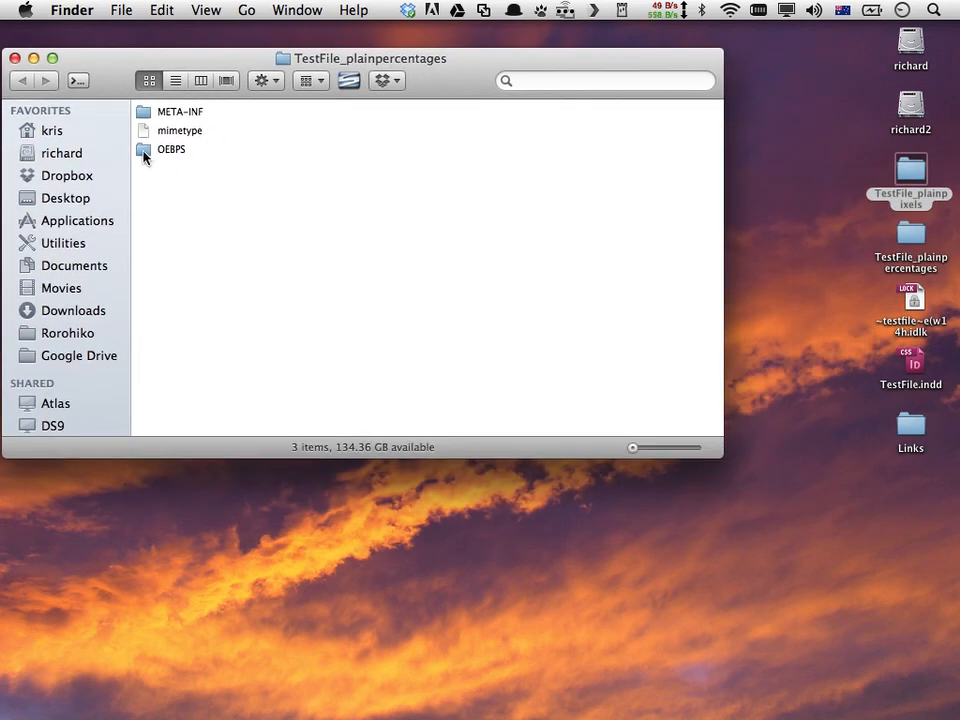
Open OEBPS in TestFile_plainpercentages and select p2.css
{"action": "double_click", "coordinate": [171, 149]}
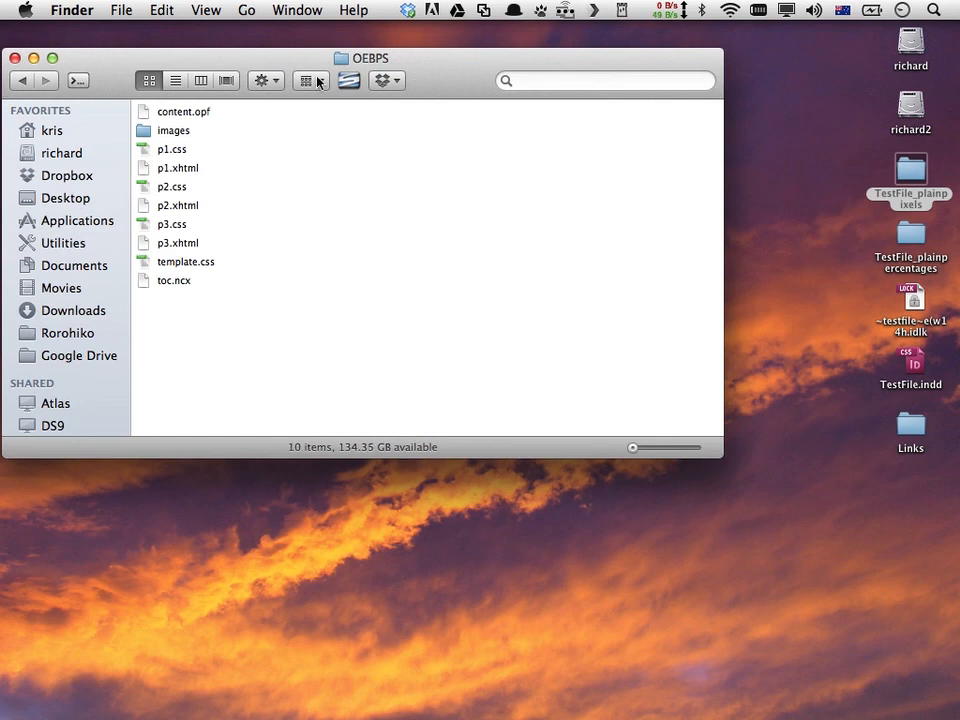
{"action": "mouse_move", "coordinate": [150, 201]}
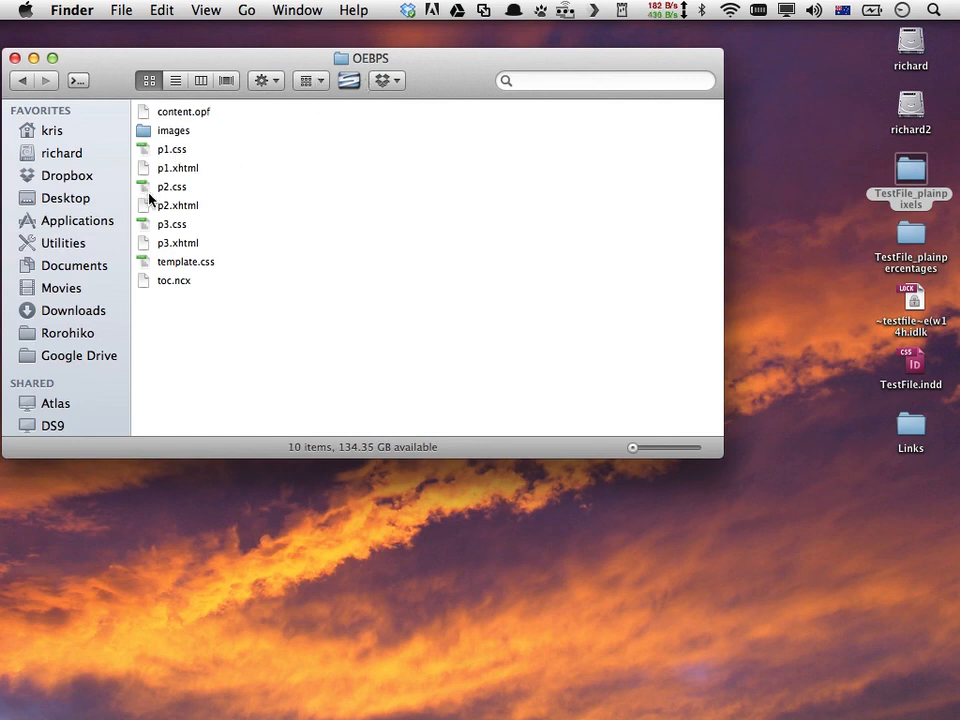
{"action": "left_click", "coordinate": [170, 186]}
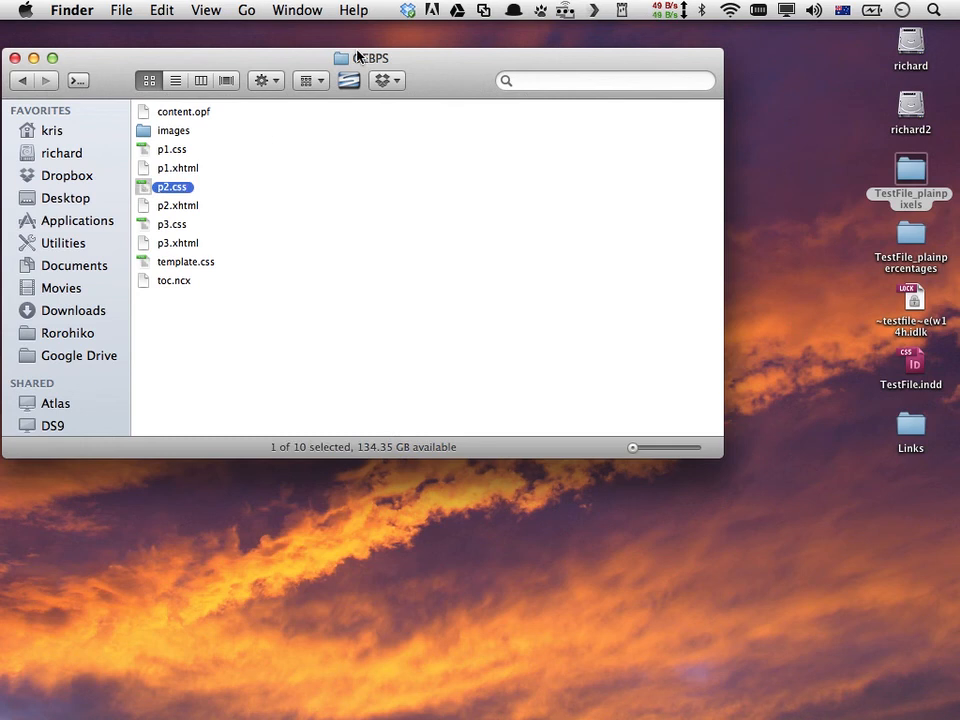
{"action": "left_click", "coordinate": [362, 57]}
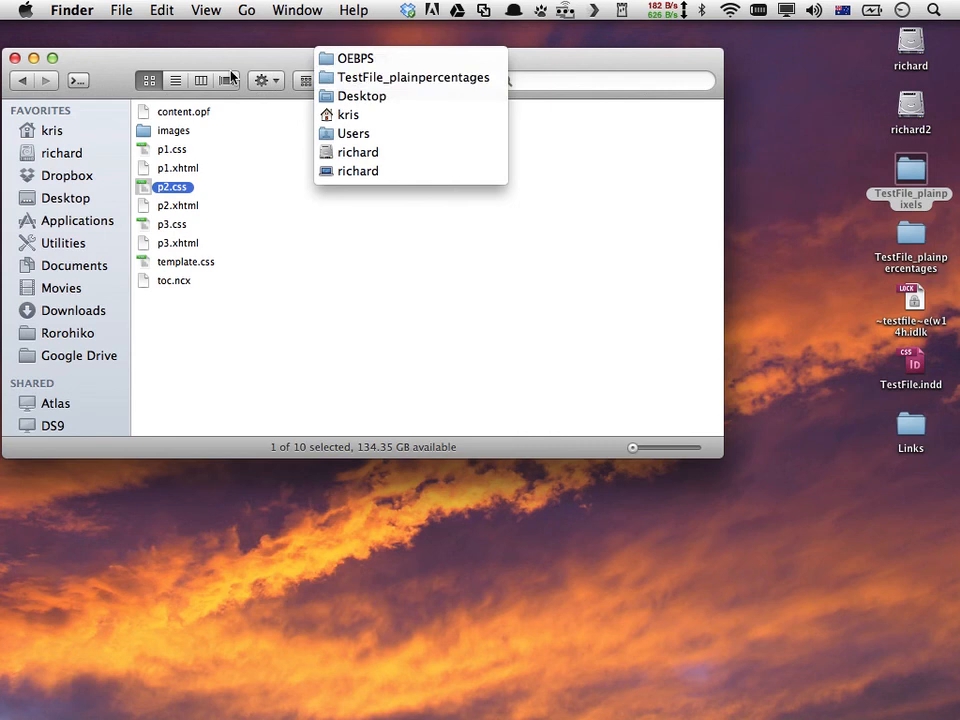
{"action": "left_click", "coordinate": [353, 58]}
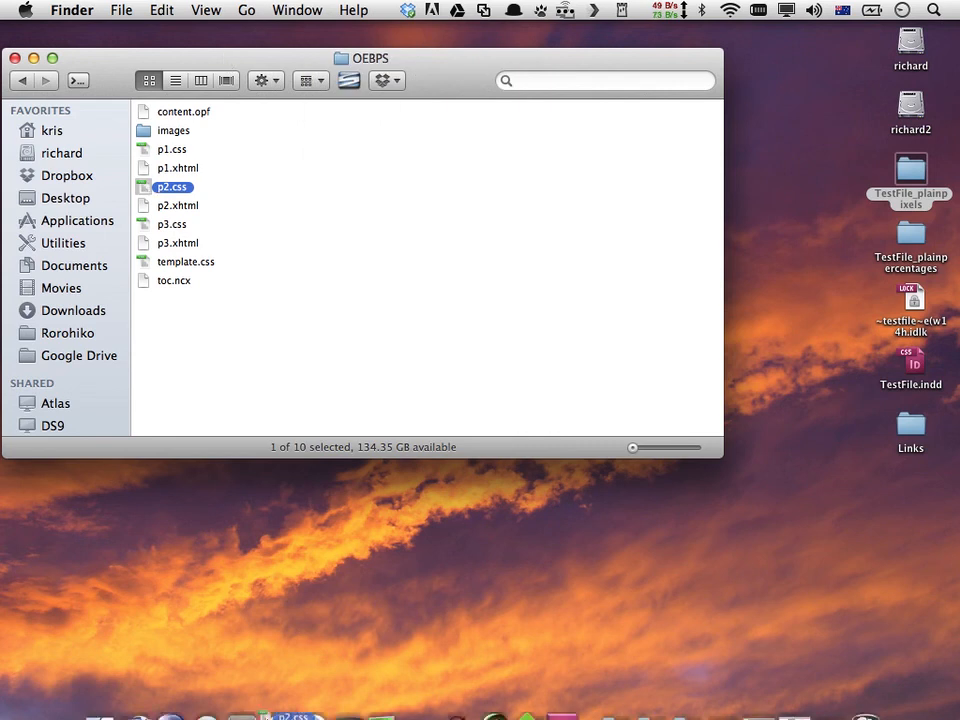
Open the percentages export's p2.css in Sublime Text 2
{"action": "double_click", "coordinate": [172, 185]}
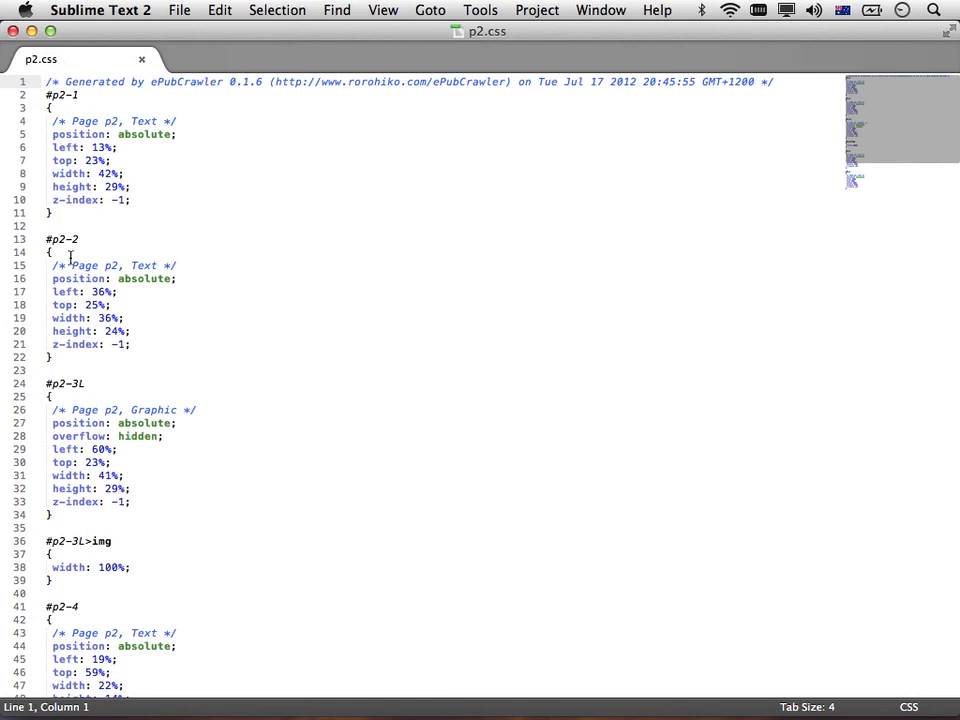
{"action": "mouse_move", "coordinate": [334, 425]}
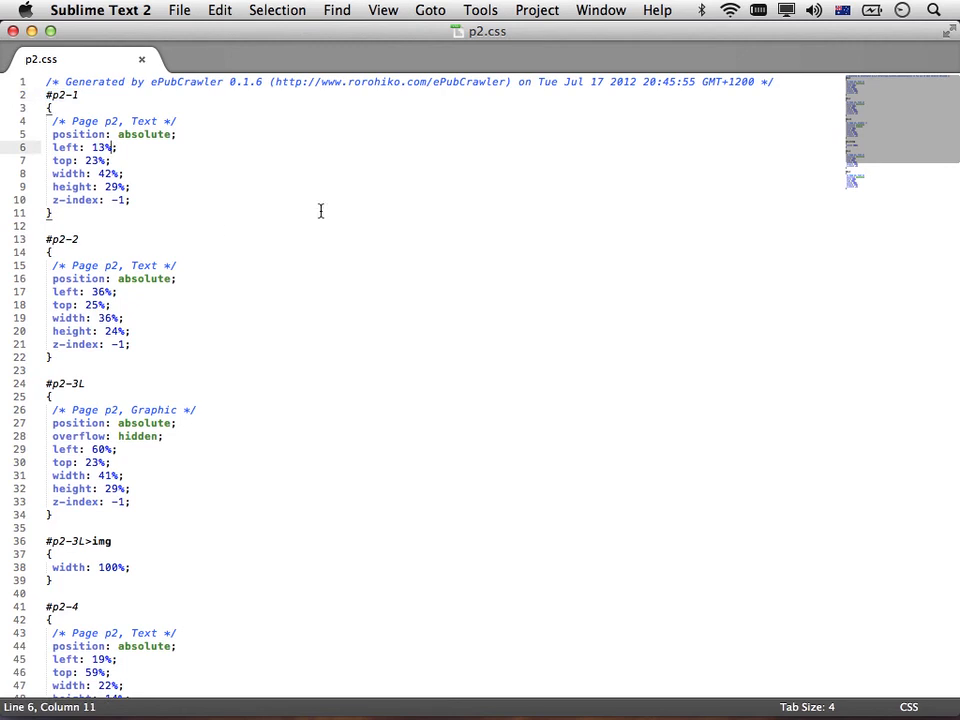
{"action": "mouse_move", "coordinate": [30, 40]}
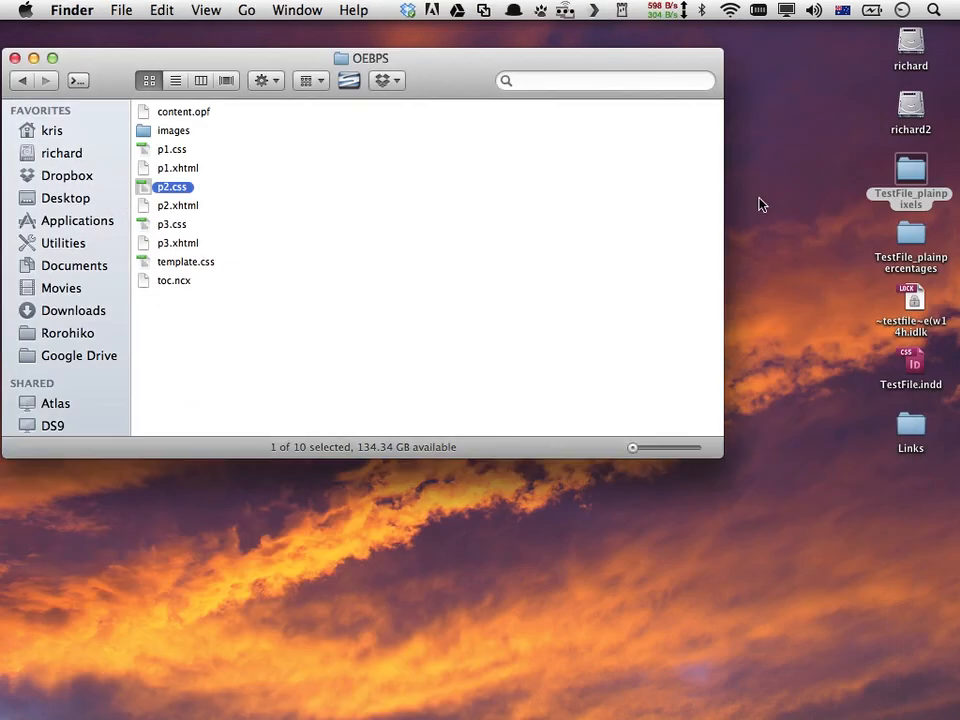
Open TestFile_plainpixels and its OEBPS folder in Finder
{"action": "double_click", "coordinate": [909, 237]}
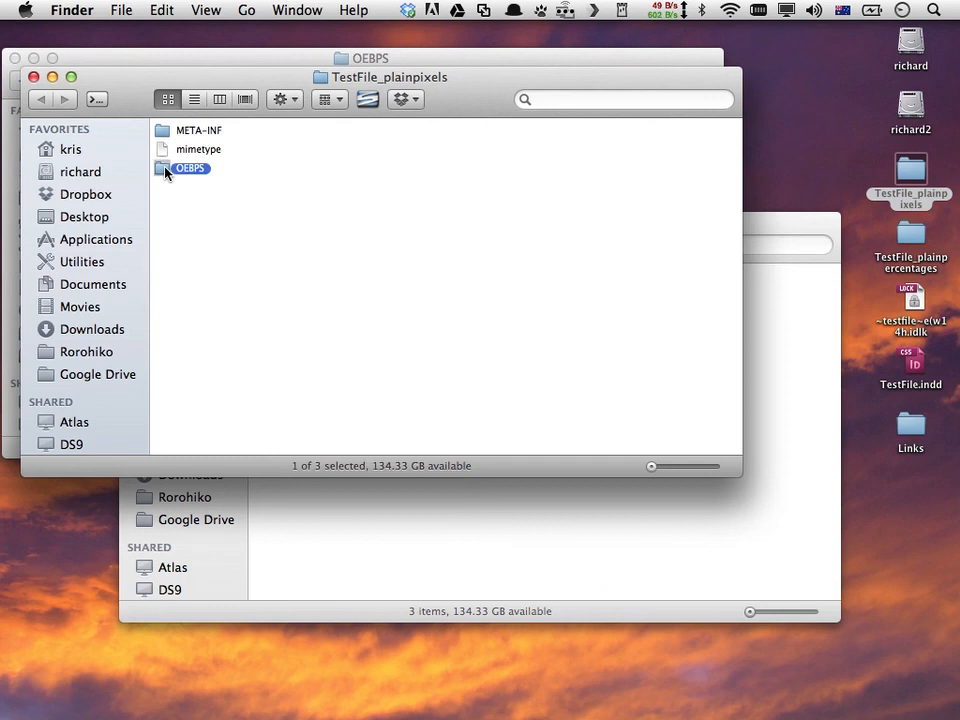
{"action": "double_click", "coordinate": [189, 168]}
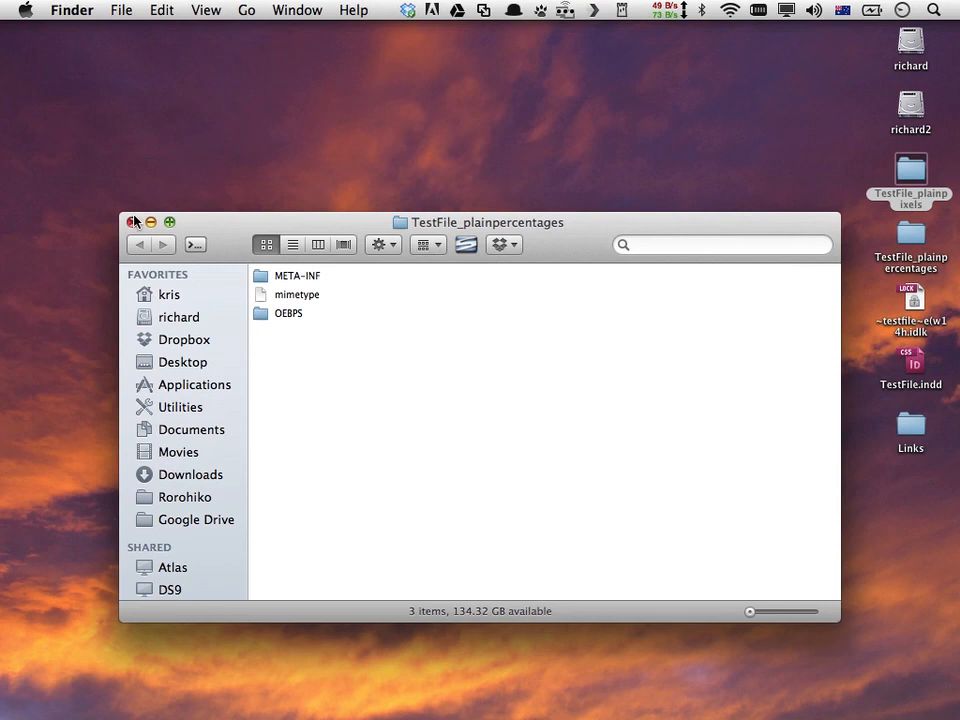
Close the remaining Finder window and switch back to InDesign
{"action": "left_click", "coordinate": [132, 222]}
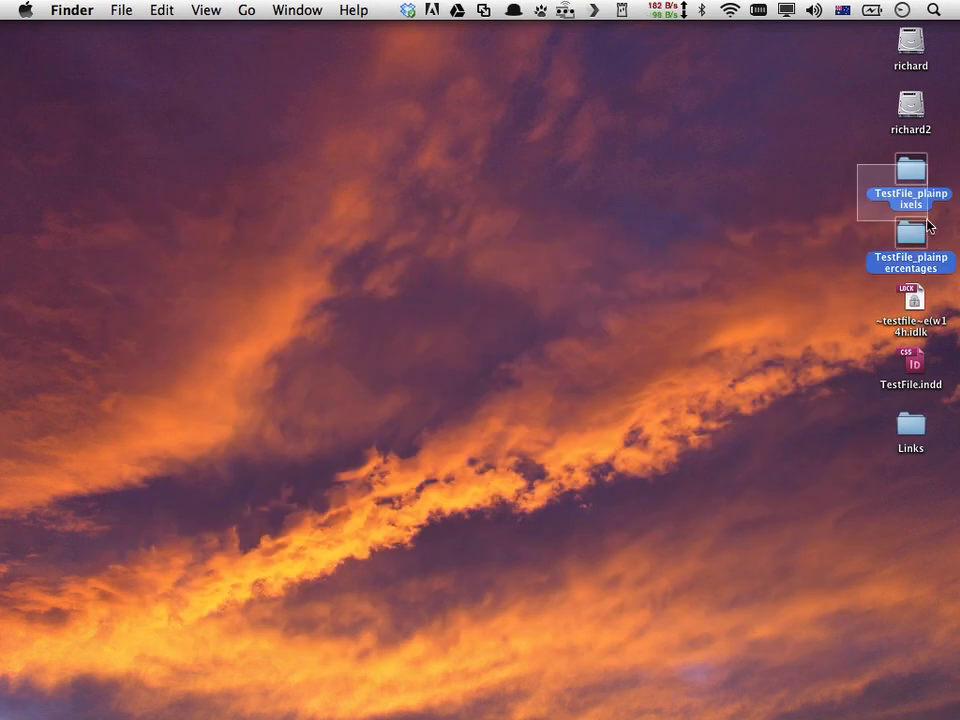
{"action": "key", "text": "cmd+tab"}
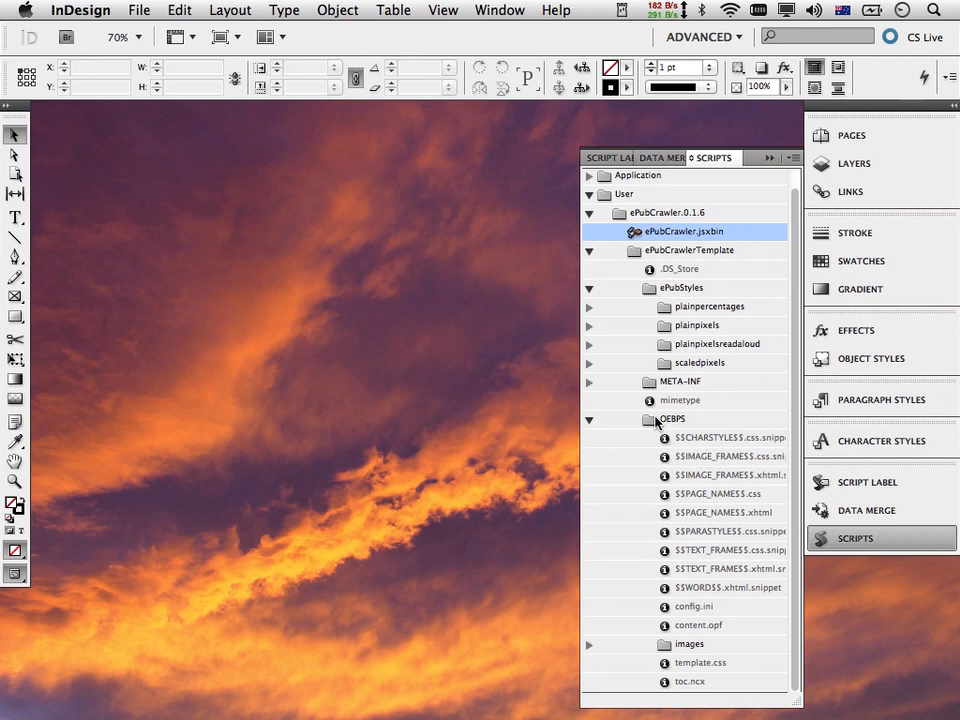
{"action": "mouse_move", "coordinate": [730, 589]}
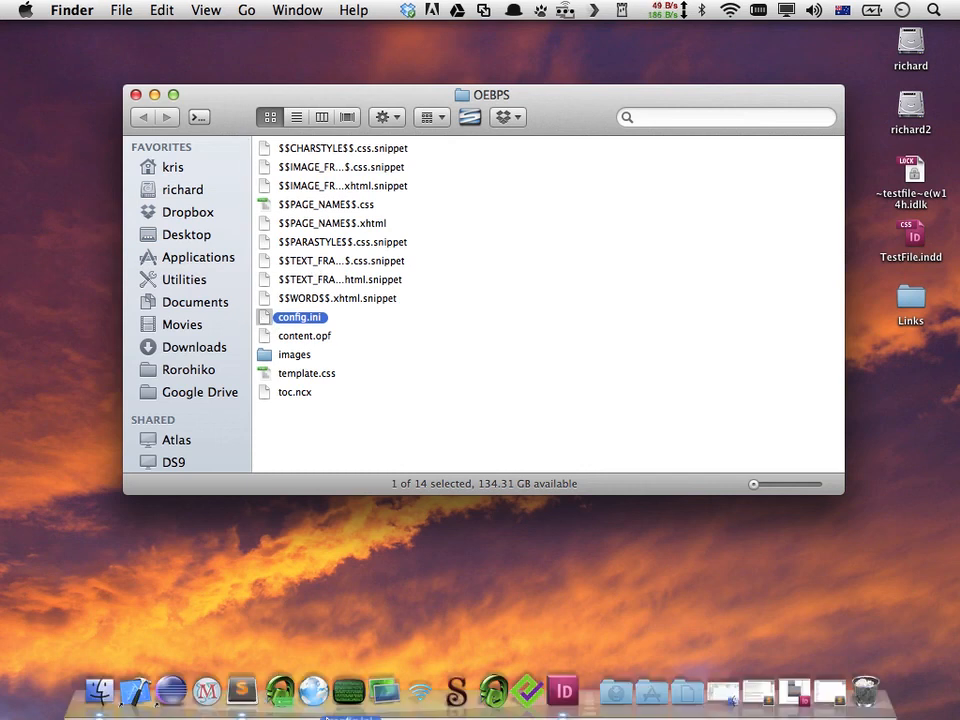
Open config.ini and insert a blank line below ePubStyle = plainpixels
{"action": "double_click", "coordinate": [299, 317]}
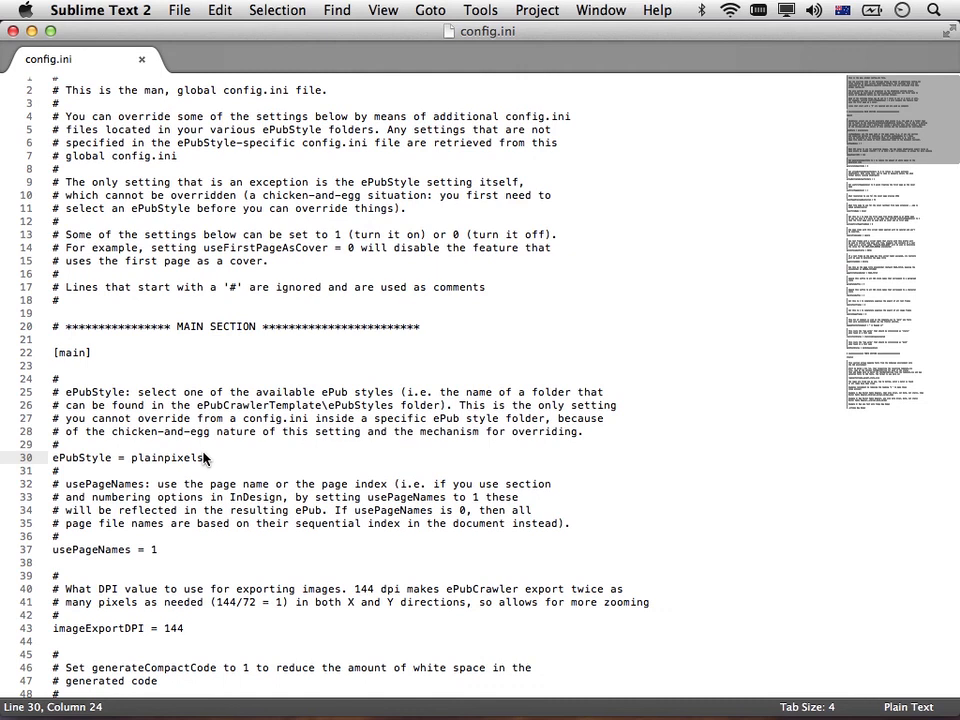
{"action": "key", "text": "Enter"}
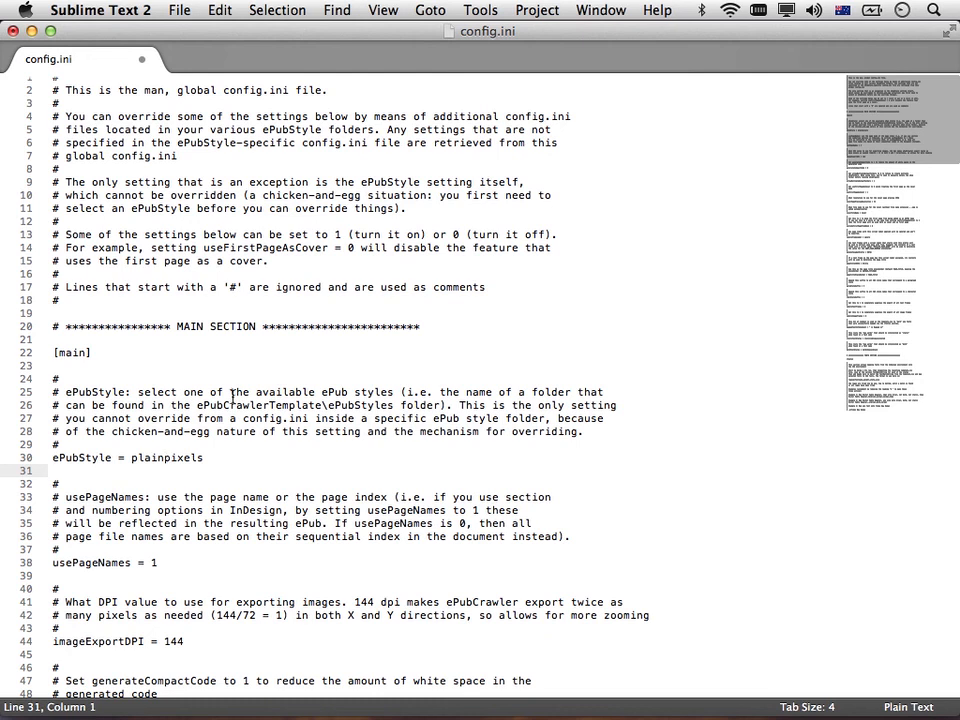
{"action": "scroll", "scroll_direction": "down", "scroll_amount": 3}
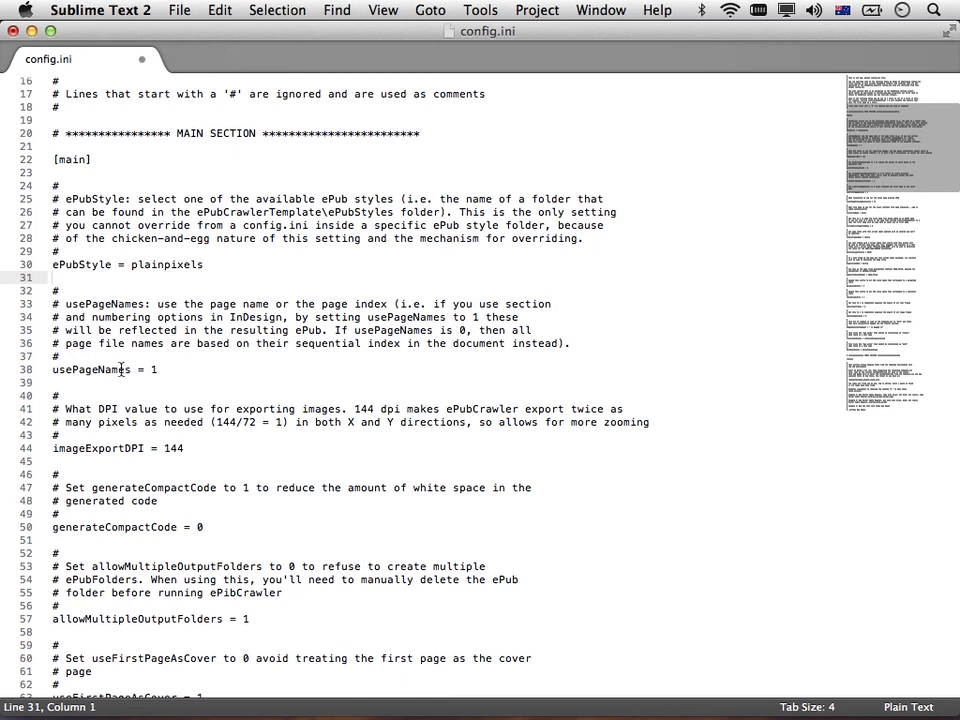
{"action": "scroll", "scroll_direction": "down", "scroll_amount": 3}
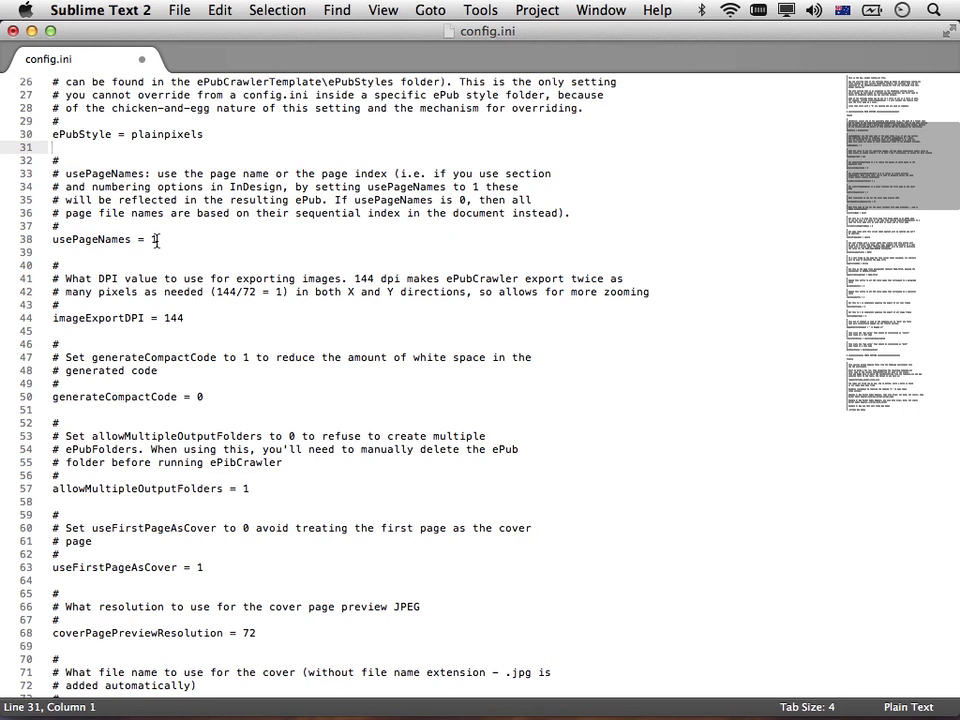
{"action": "scroll", "scroll_direction": "down", "scroll_amount": 3}
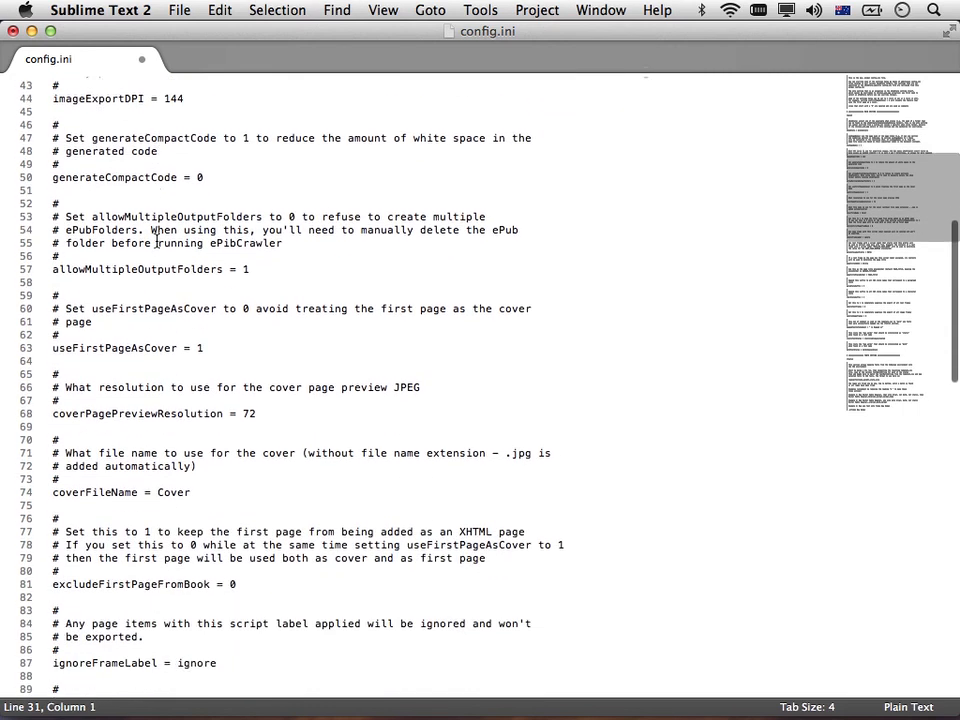
{"action": "scroll", "scroll_direction": "down", "scroll_amount": 3}
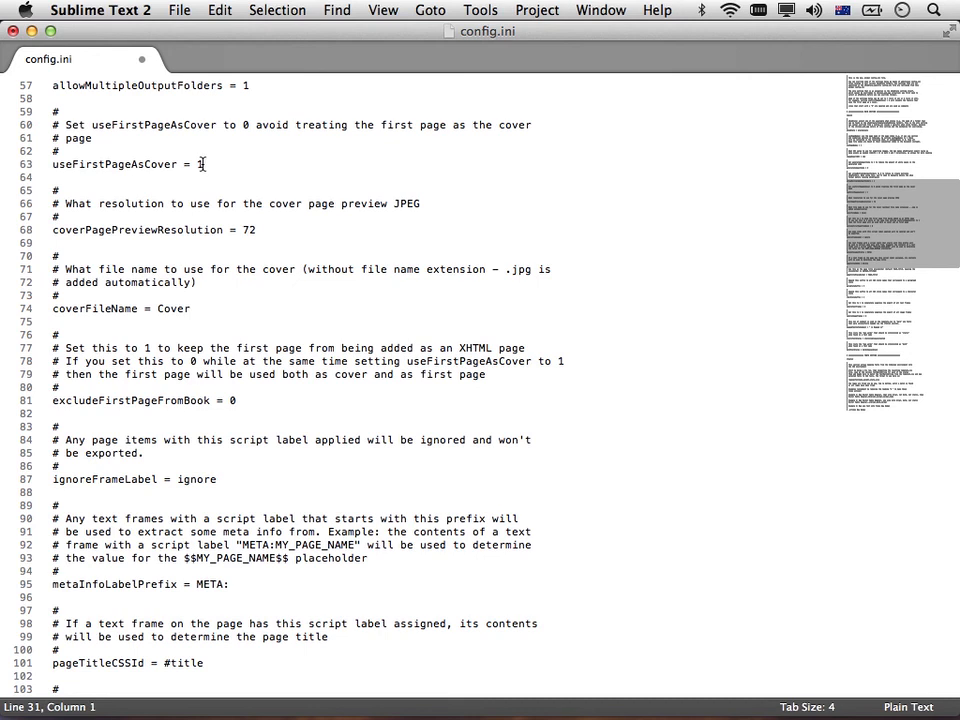
{"action": "type", "text": "1"}
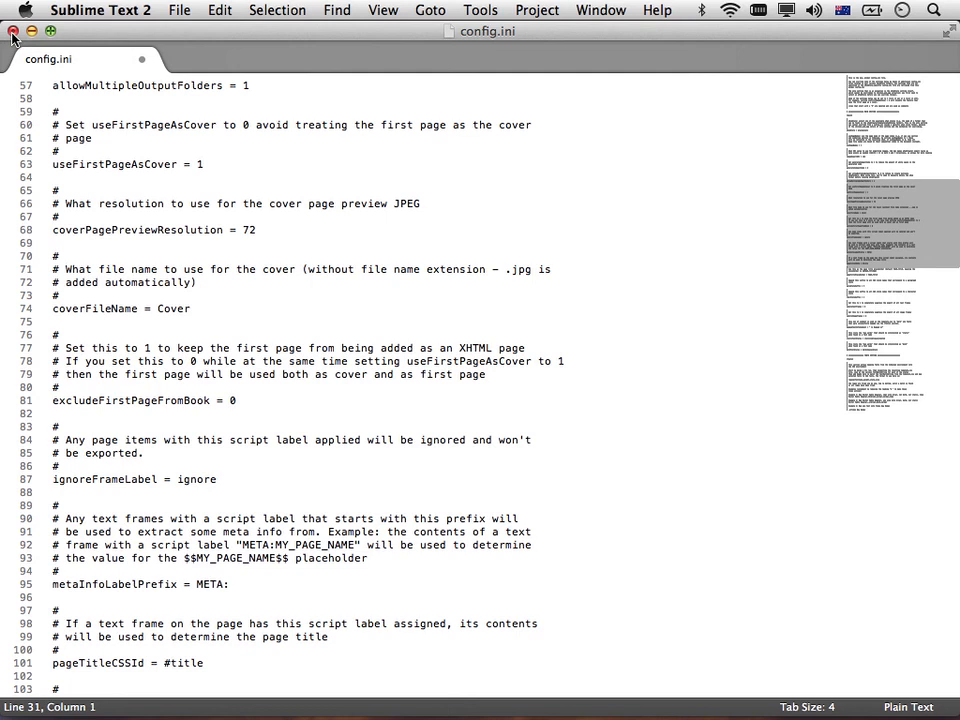
Close the config.ini editor window and switch back to Finder's OEBPS template folder
{"action": "left_click", "coordinate": [13, 38]}
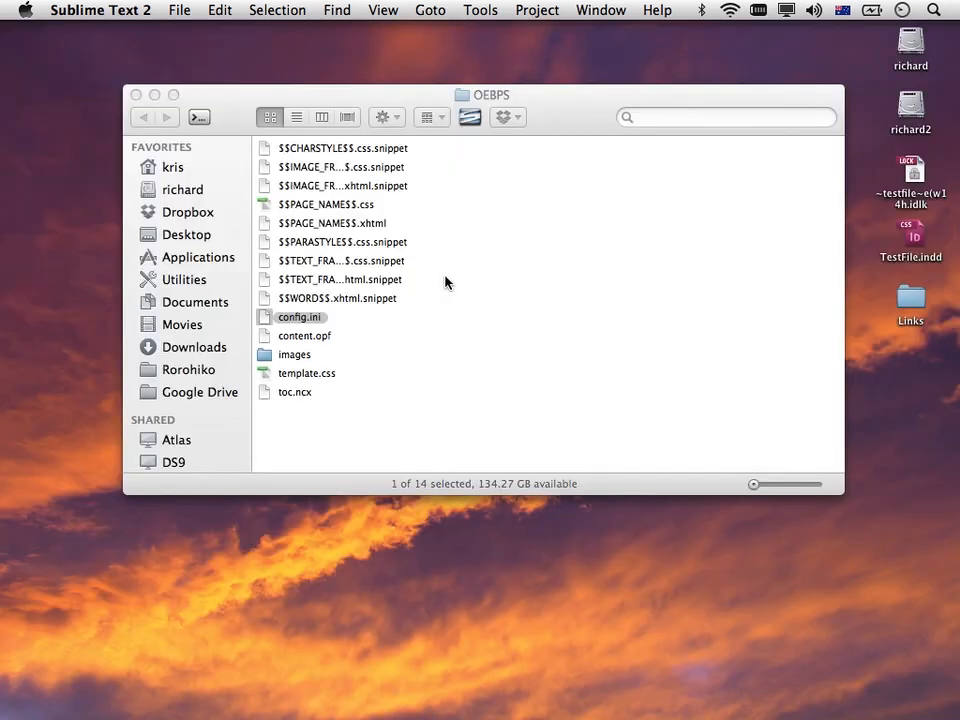
{"action": "key", "text": "cmd+tab"}
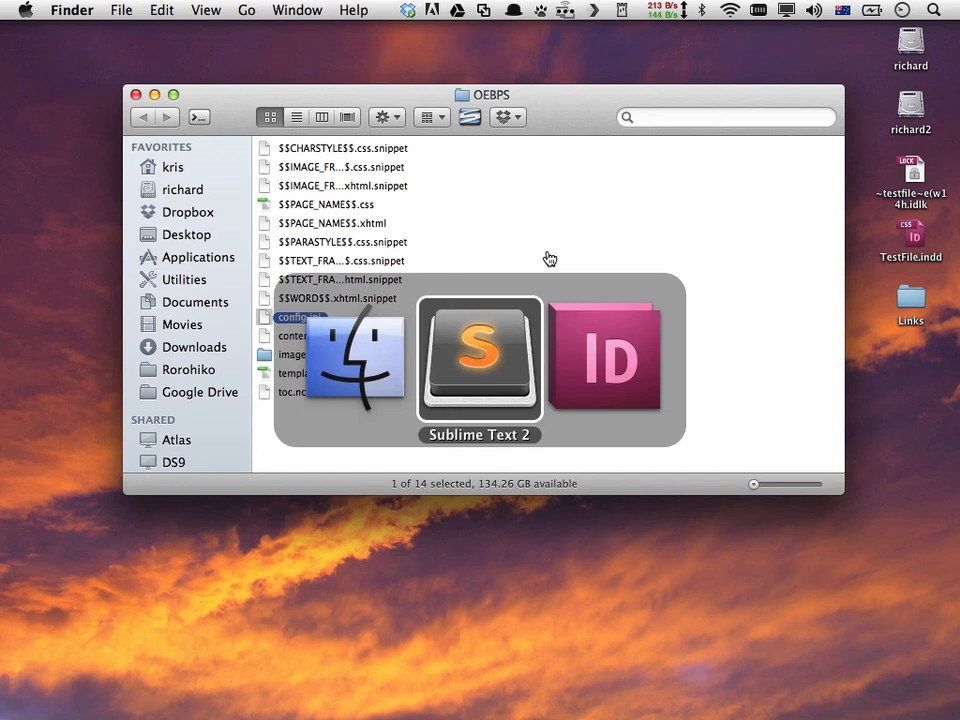